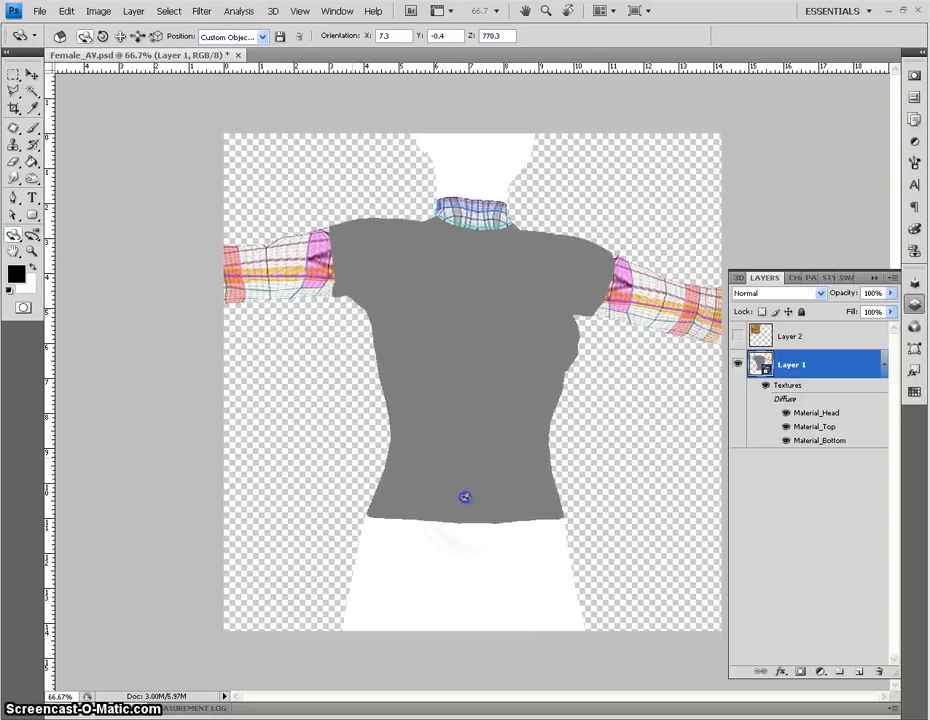
Orbit the figure to inspect the shirt, then open the Material_Top texture document
{"action": "left_click_drag", "start_coordinate": [464, 497], "coordinate": [507, 415]}
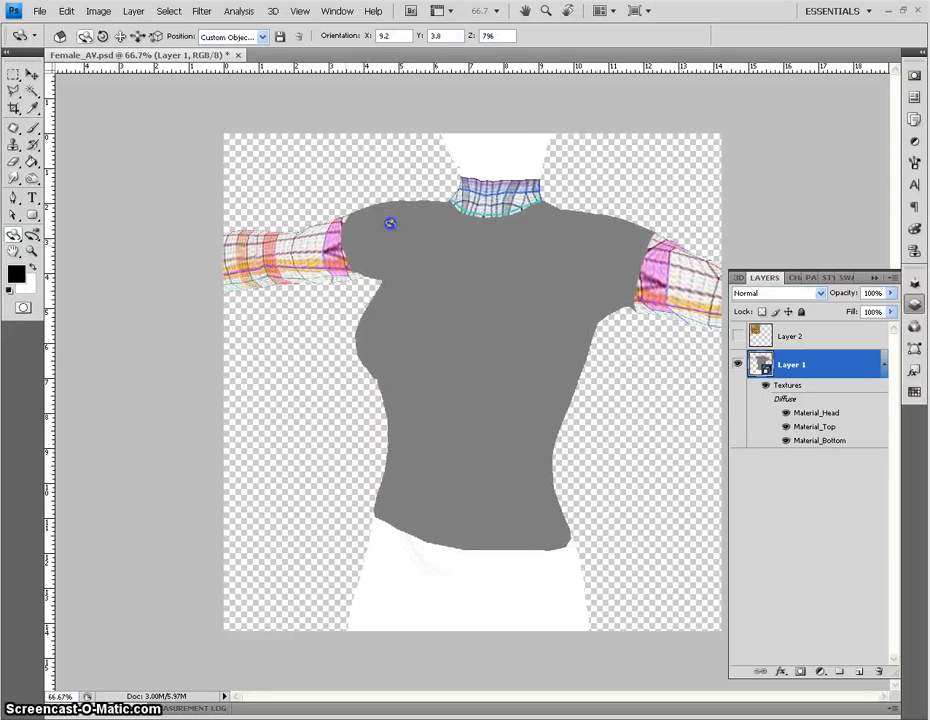
{"action": "left_click_drag", "start_coordinate": [390, 223], "coordinate": [513, 311]}
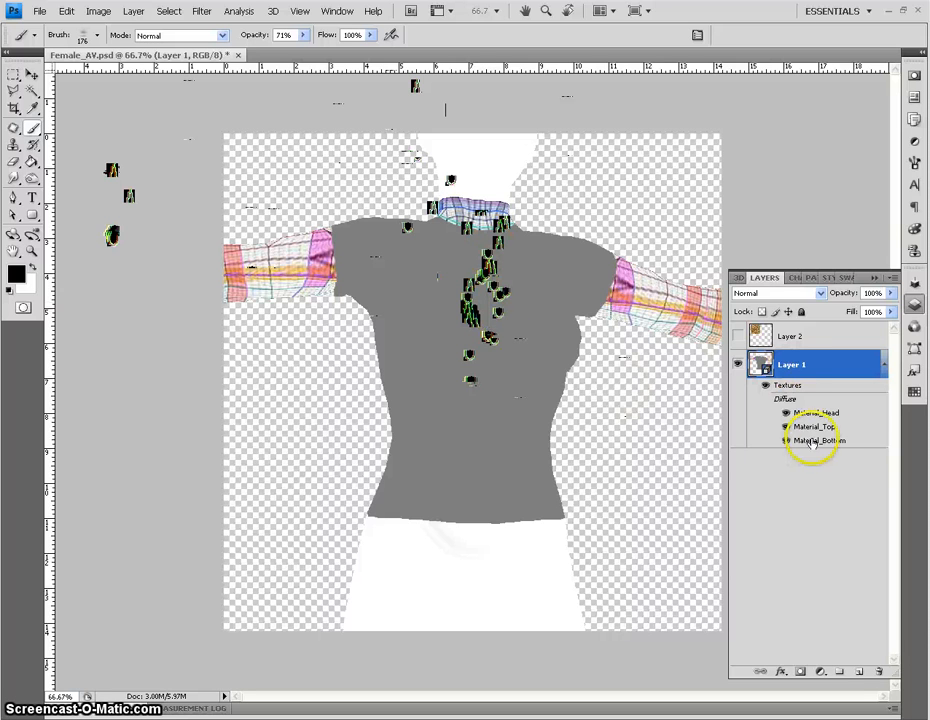
{"action": "left_click", "coordinate": [786, 441]}
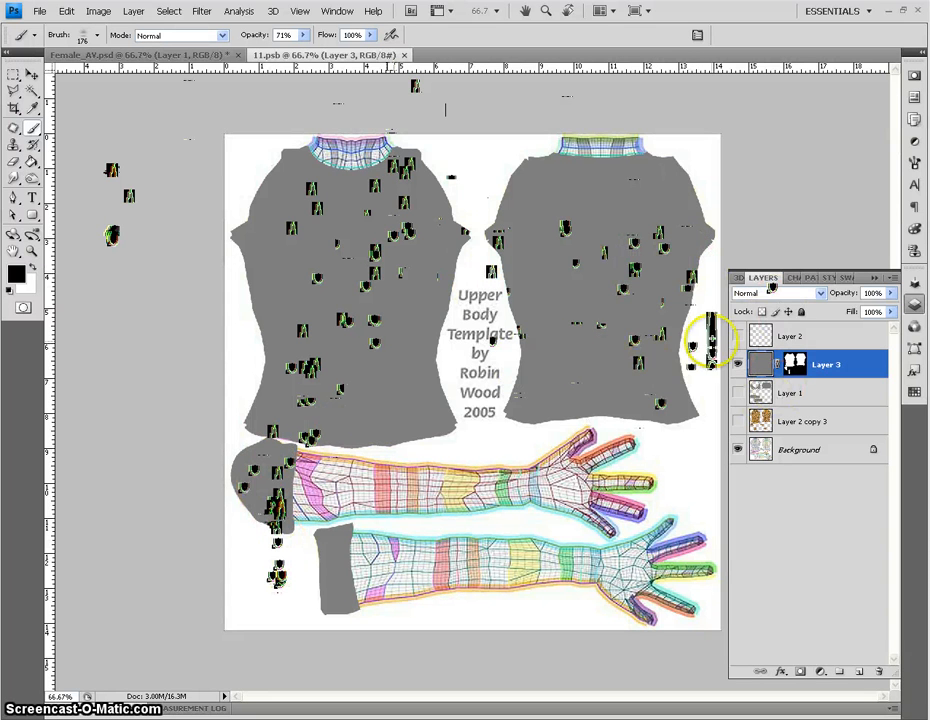
{"action": "left_click", "coordinate": [738, 392]}
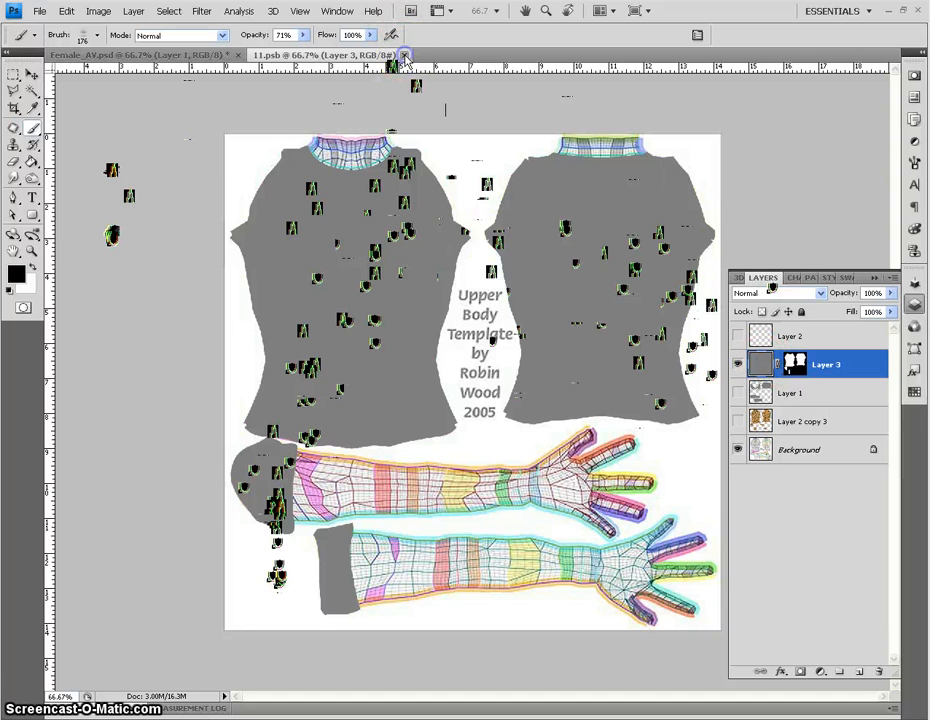
Close the texture document and paint two wrinkle strokes on the lower shirt near the waist
{"action": "left_click", "coordinate": [95, 35]}
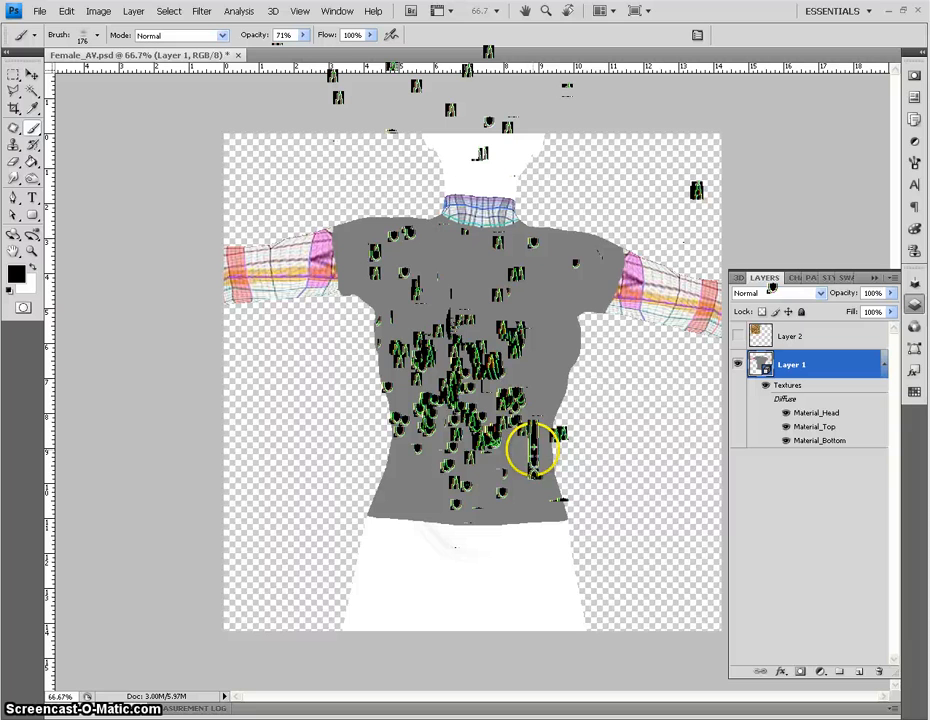
{"action": "left_click_drag", "start_coordinate": [535, 455], "coordinate": [515, 470]}
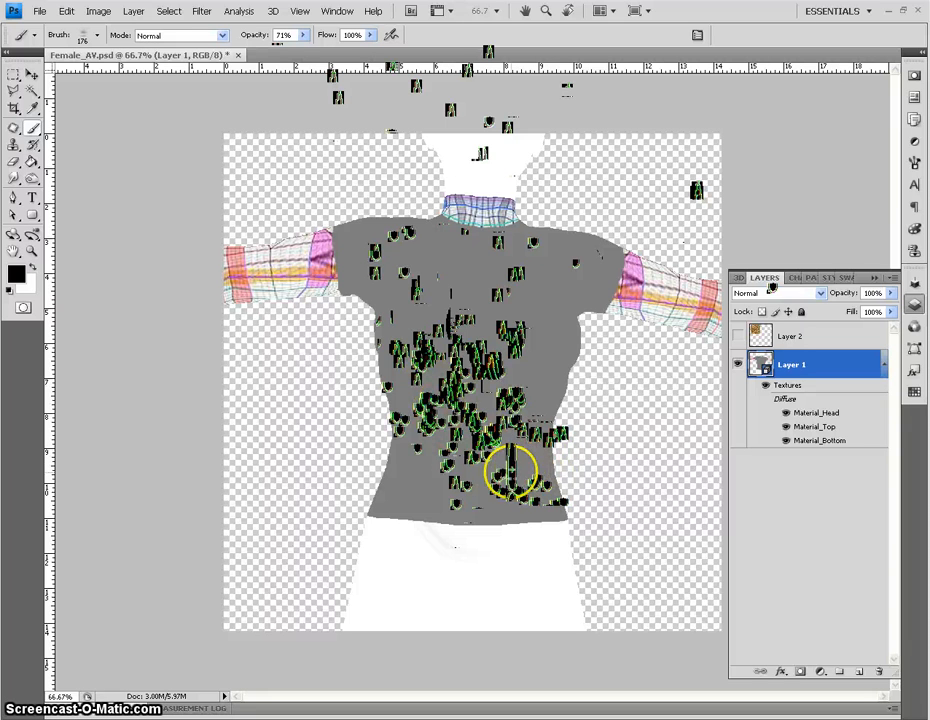
{"action": "left_click_drag", "start_coordinate": [515, 470], "coordinate": [435, 405]}
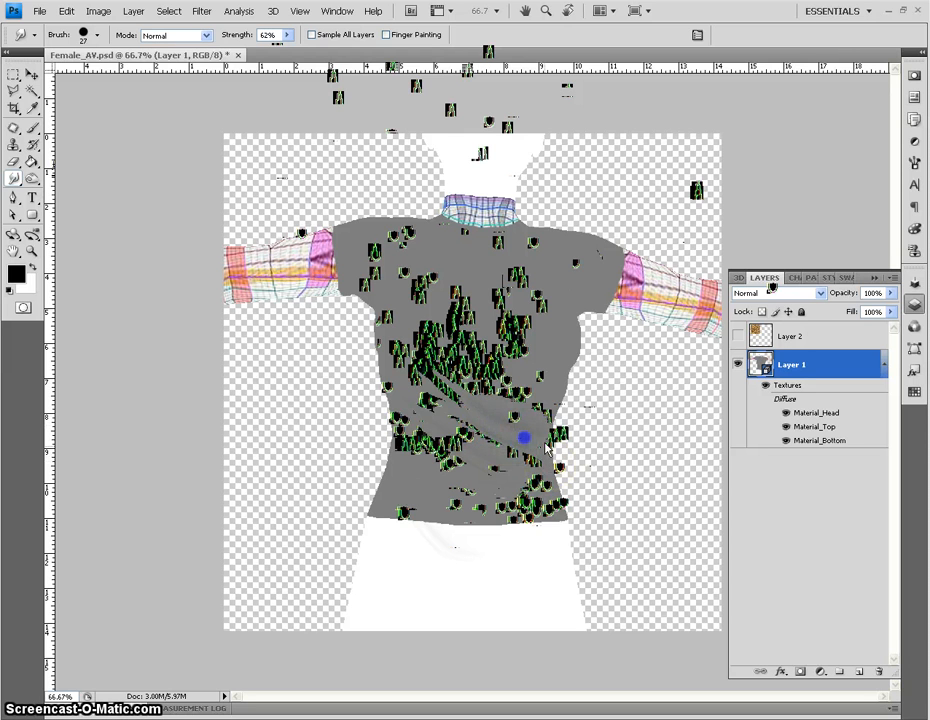
Smudge the waist wrinkles and paint a LargeFold stroke across the upper chest
{"action": "left_click_drag", "start_coordinate": [523, 438], "coordinate": [473, 405]}
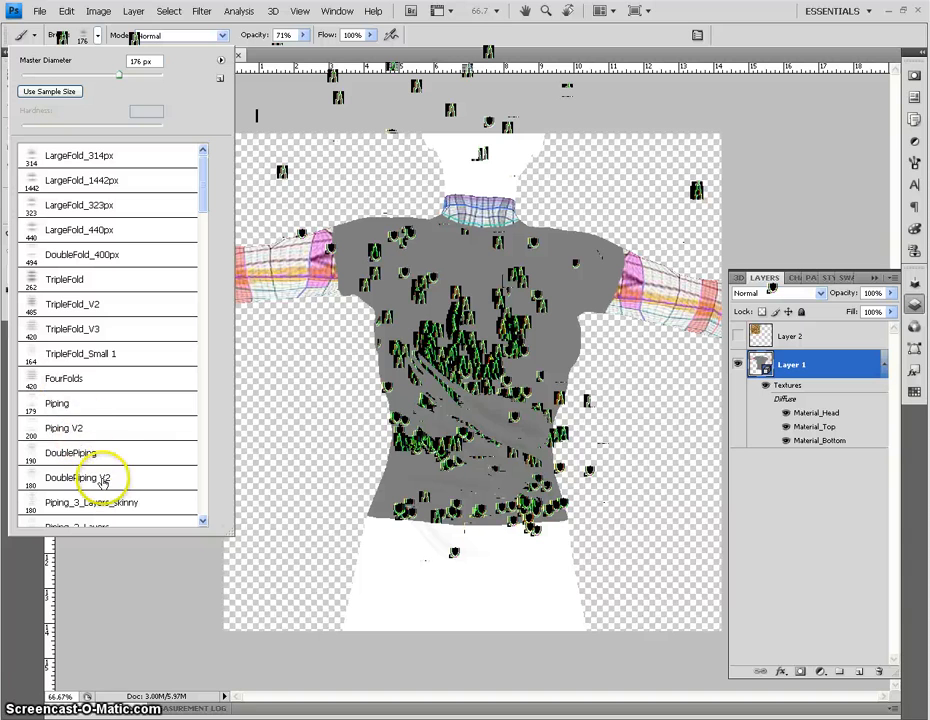
{"action": "mouse_move", "coordinate": [360, 193]}
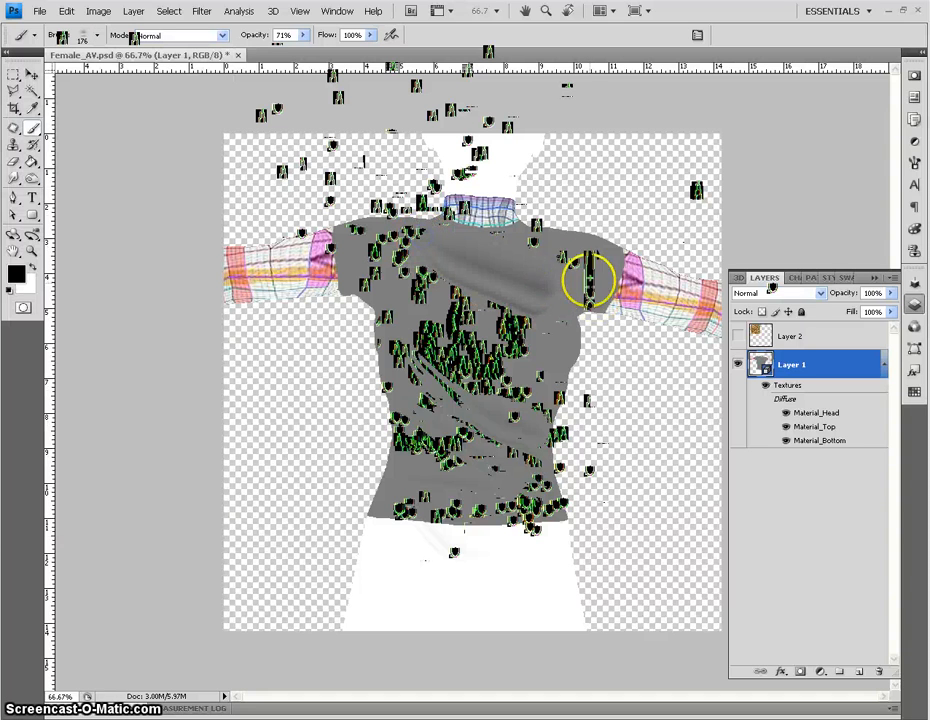
{"action": "left_click_drag", "start_coordinate": [590, 280], "coordinate": [410, 245]}
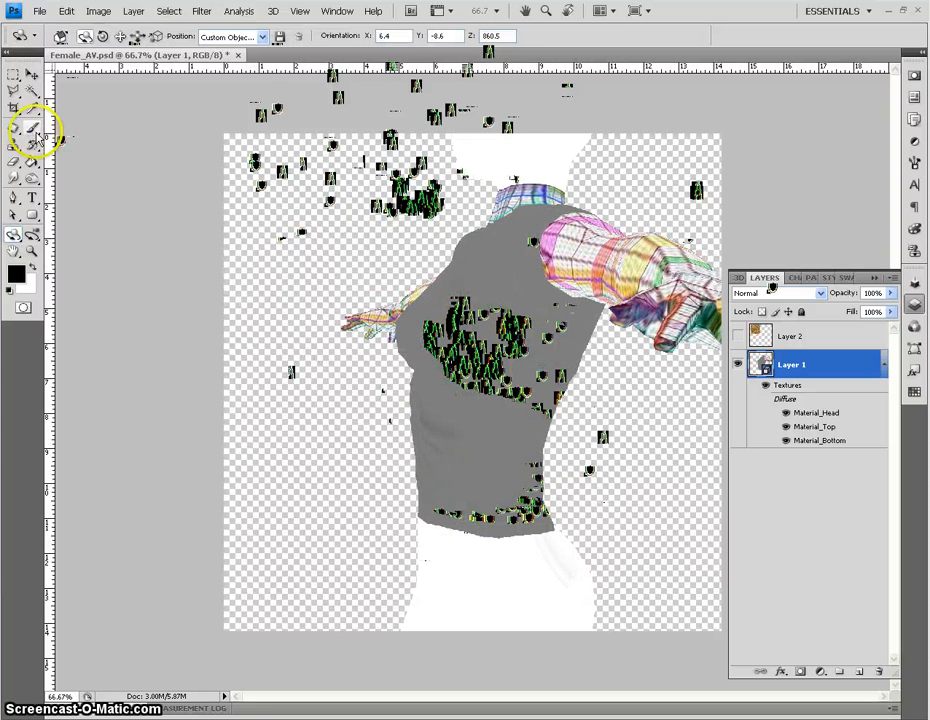
{"action": "left_click", "coordinate": [32, 128]}
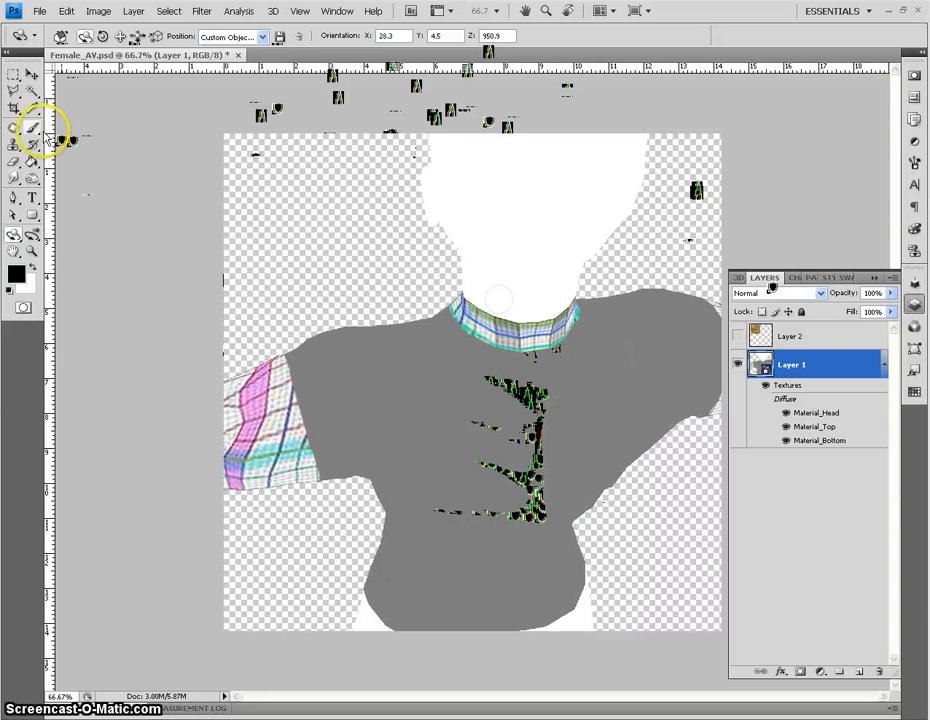
{"action": "left_click", "coordinate": [33, 130]}
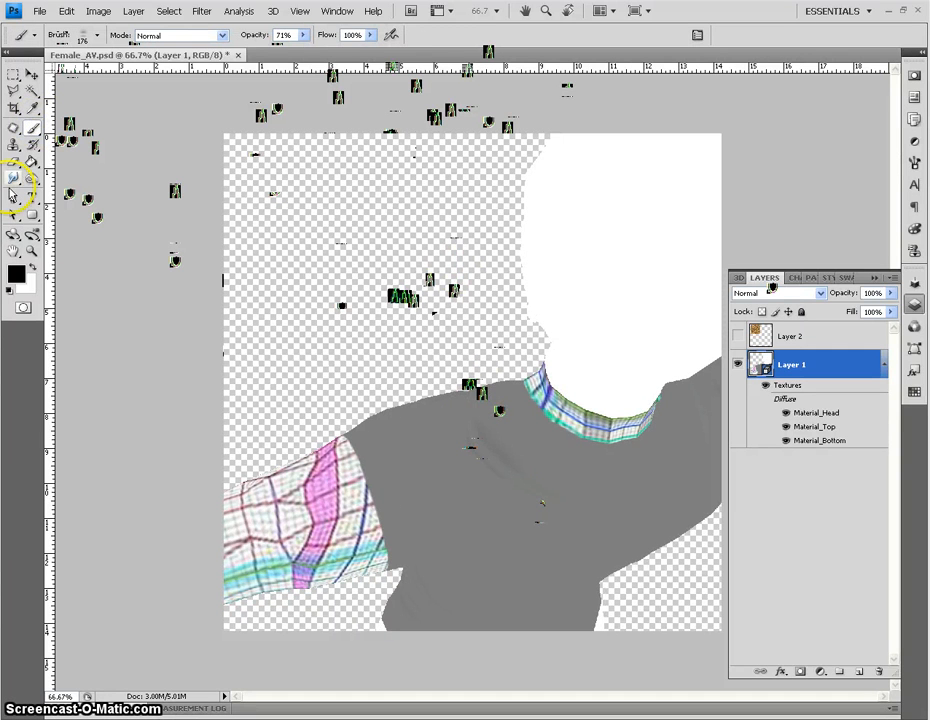
Switch to the Smudge tool to blend the shoulder folds
{"action": "left_click", "coordinate": [13, 180]}
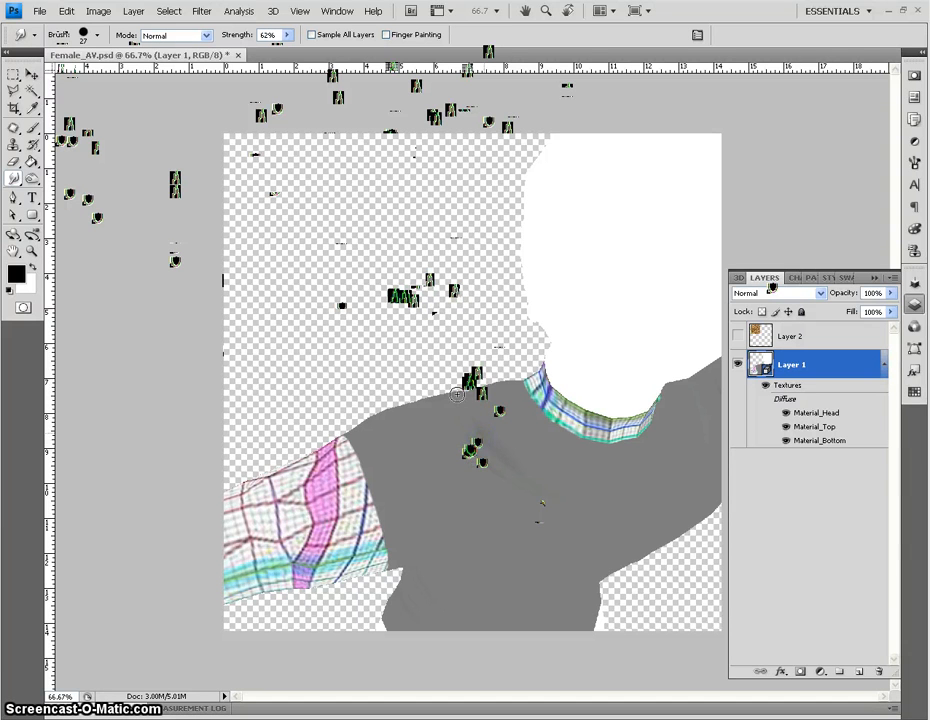
{"action": "mouse_move", "coordinate": [447, 403]}
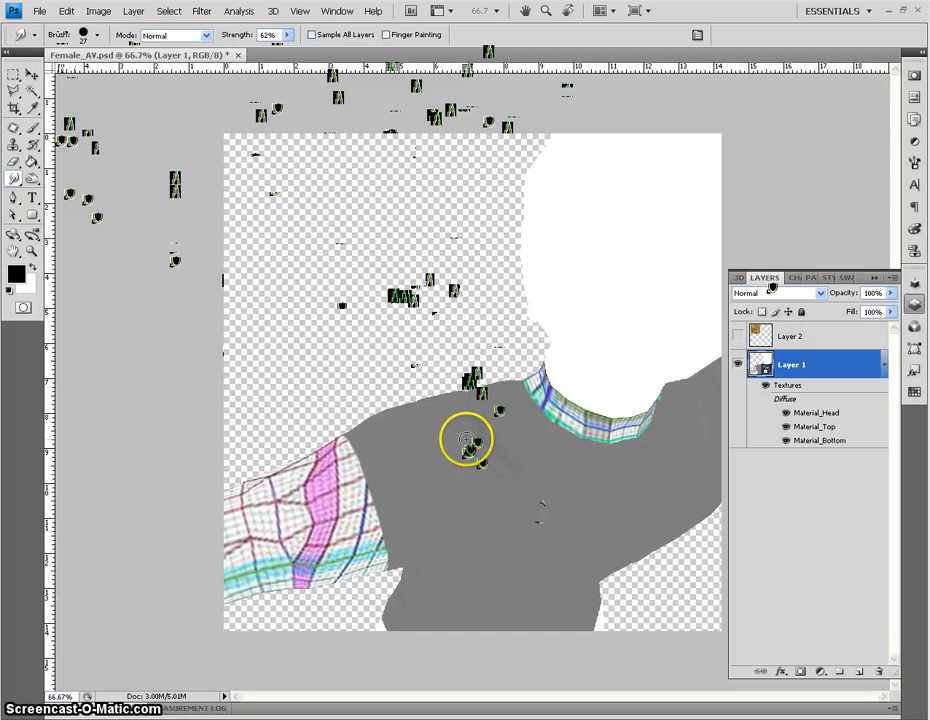
{"action": "mouse_move", "coordinate": [523, 527]}
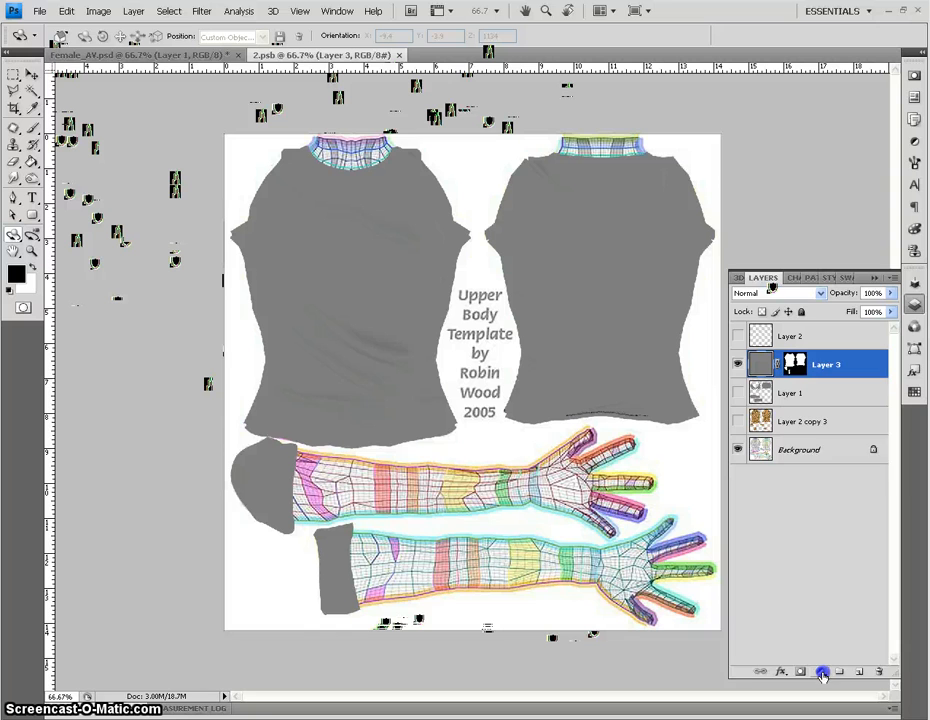
Add a colorized Hue/Saturation adjustment layer, adjusting saturation, lightness and hue toward purple
{"action": "left_click", "coordinate": [820, 672]}
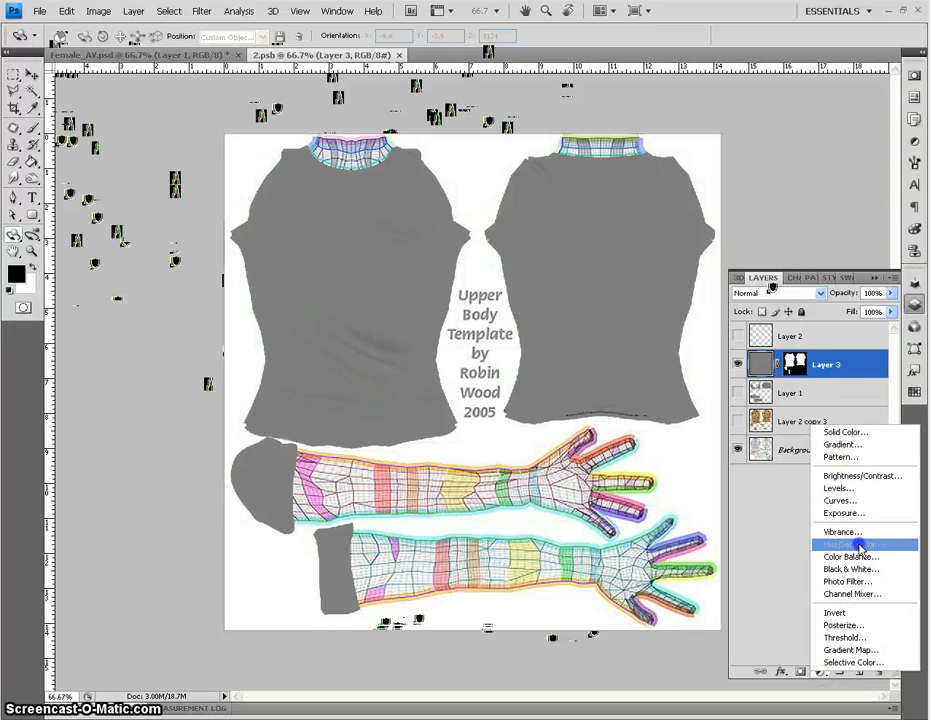
{"action": "left_click", "coordinate": [842, 544]}
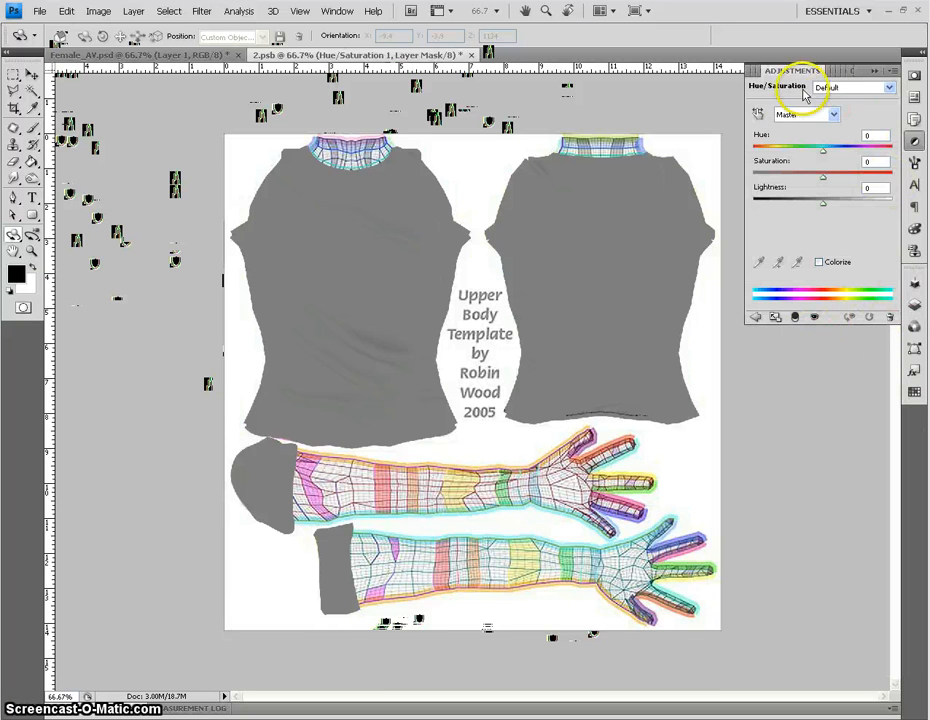
{"action": "mouse_move", "coordinate": [855, 280]}
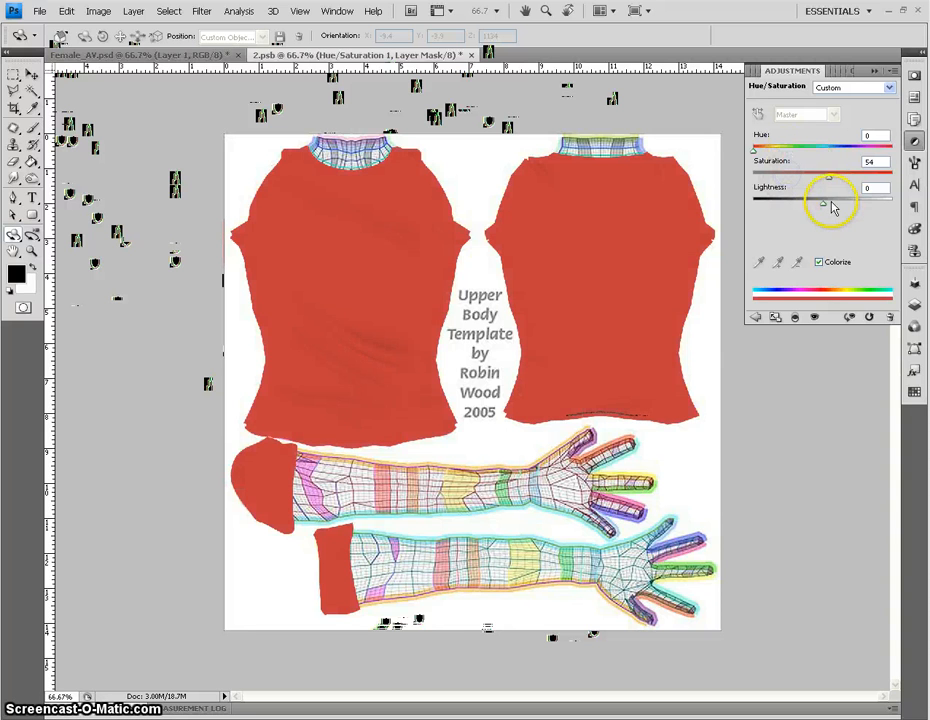
{"action": "left_click_drag", "start_coordinate": [830, 204], "coordinate": [820, 204]}
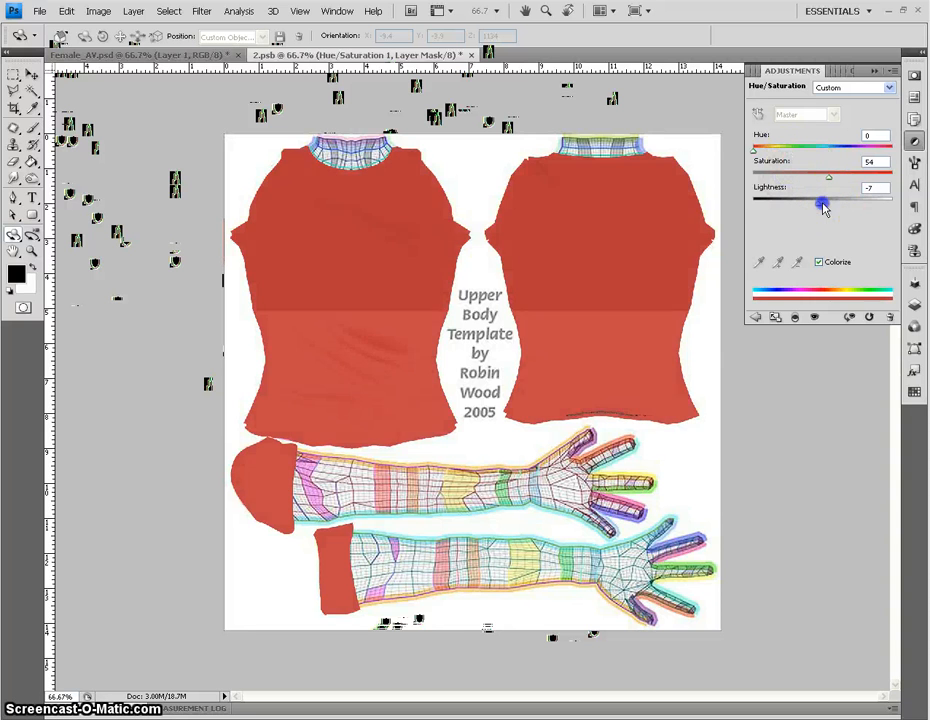
{"action": "left_click_drag", "start_coordinate": [823, 203], "coordinate": [808, 203]}
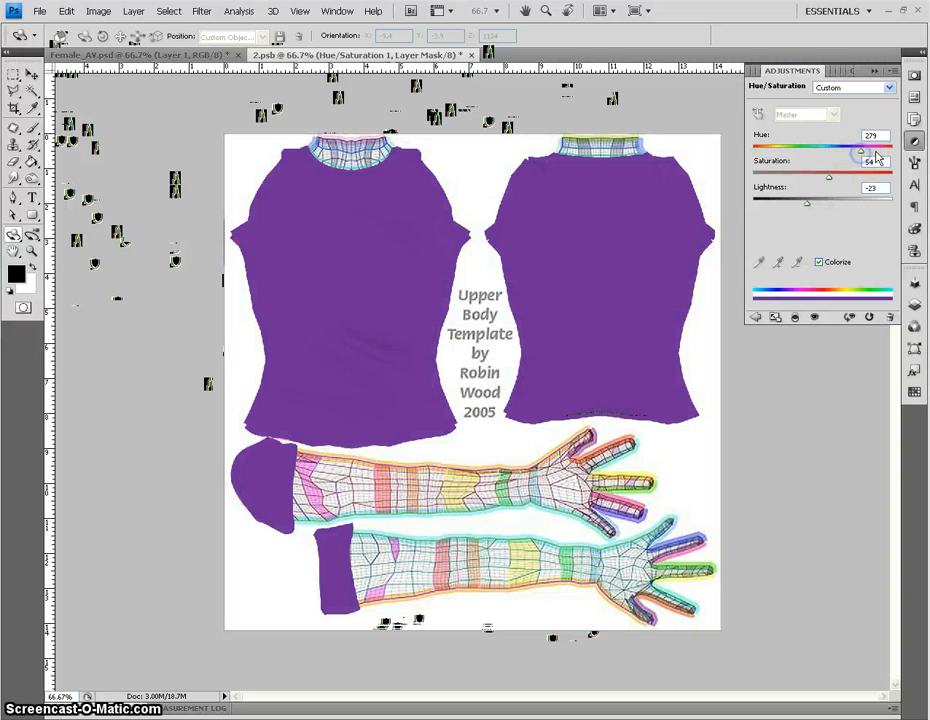
{"action": "left_click_drag", "start_coordinate": [860, 147], "coordinate": [885, 147]}
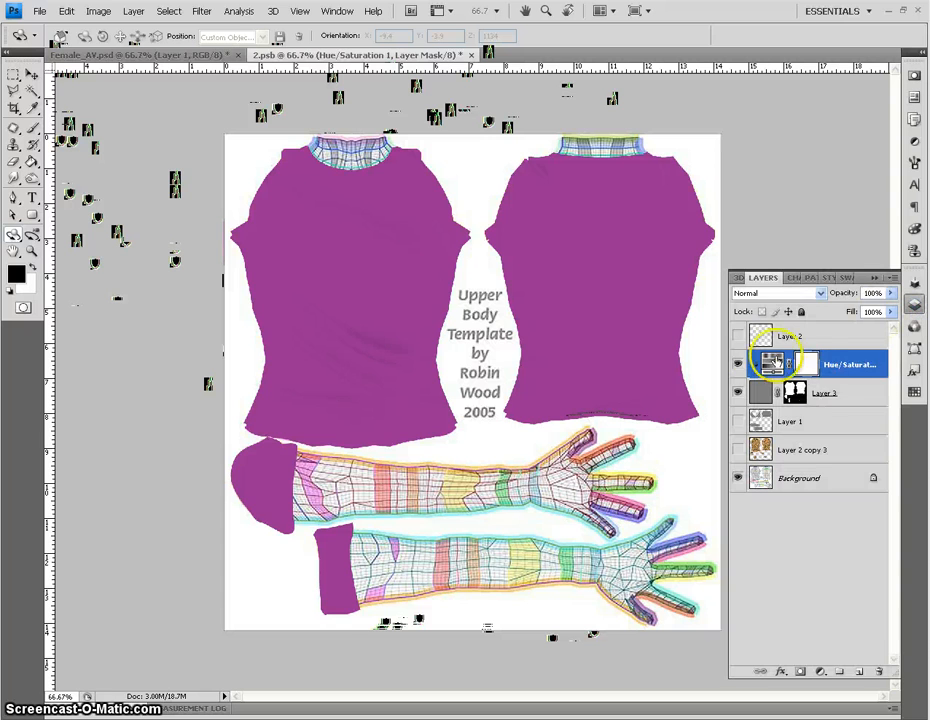
{"action": "left_click", "coordinate": [825, 392]}
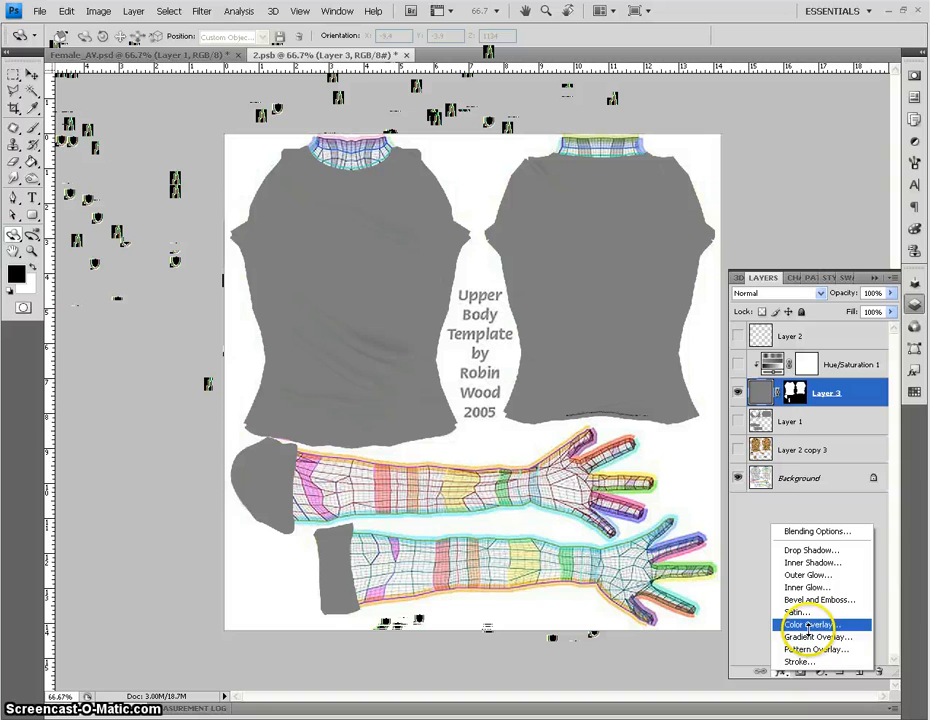
{"action": "left_click", "coordinate": [810, 624]}
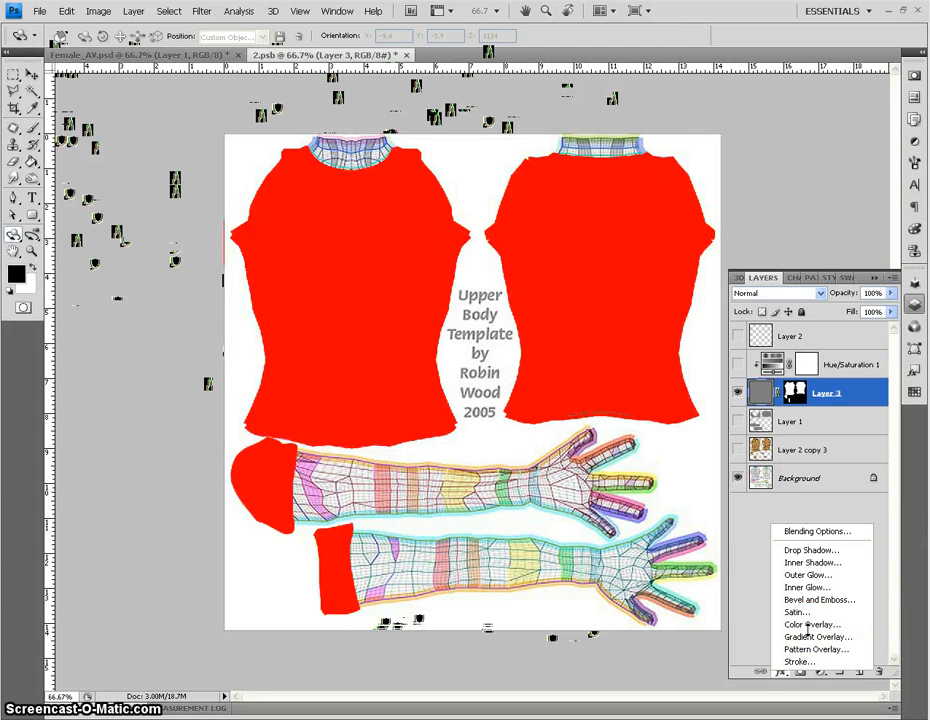
{"action": "left_click", "coordinate": [812, 624]}
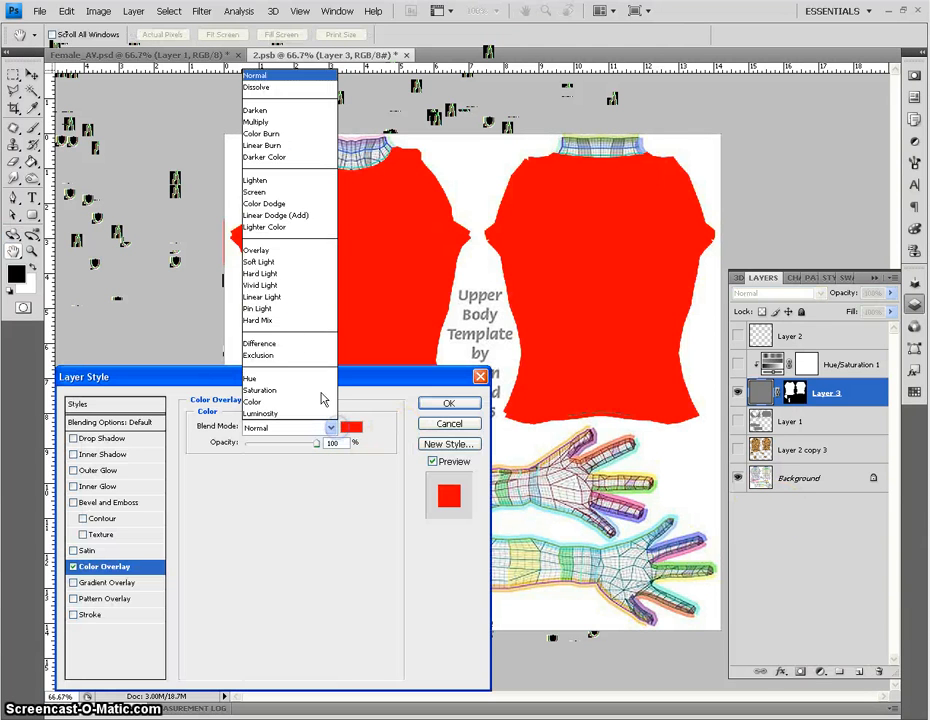
{"action": "left_click", "coordinate": [252, 402]}
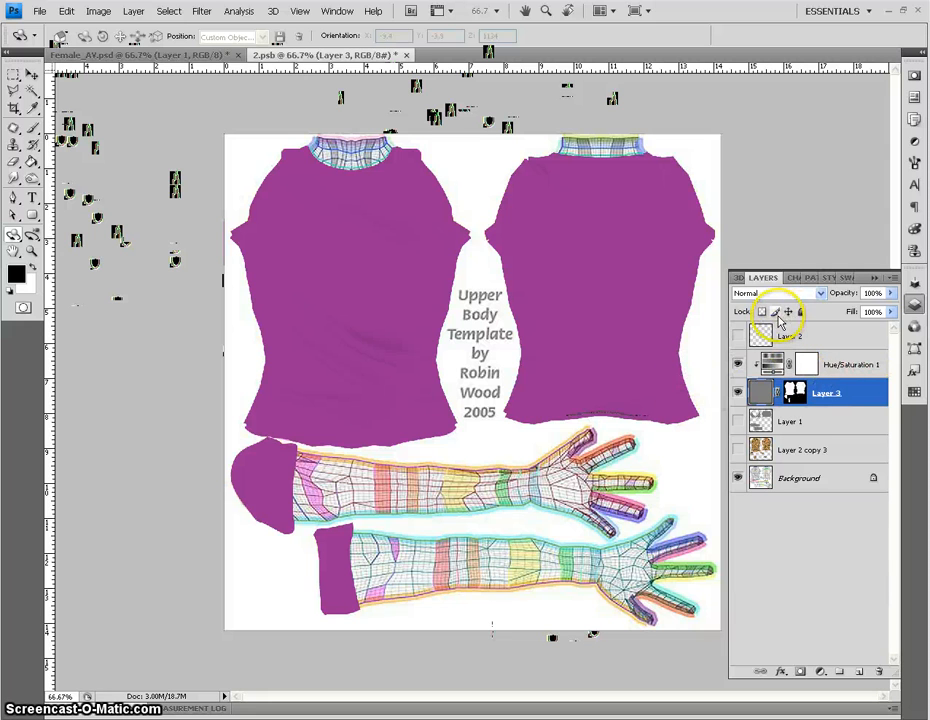
{"action": "mouse_move", "coordinate": [776, 311]}
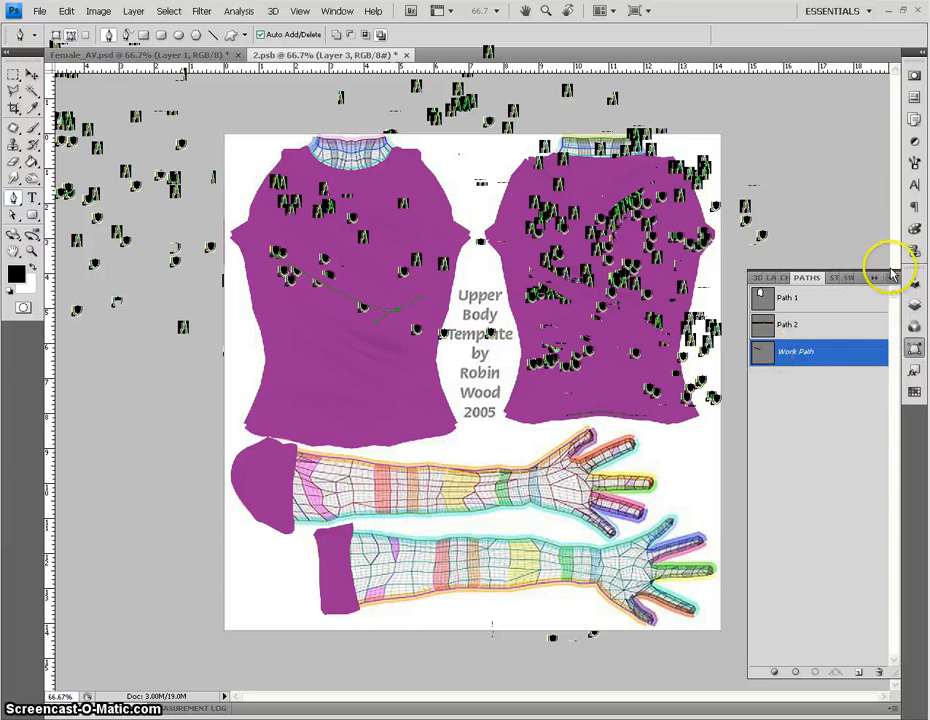
Stroke the work path with the brush using Simulate Pressure, then reshape the path
{"action": "left_click", "coordinate": [888, 277]}
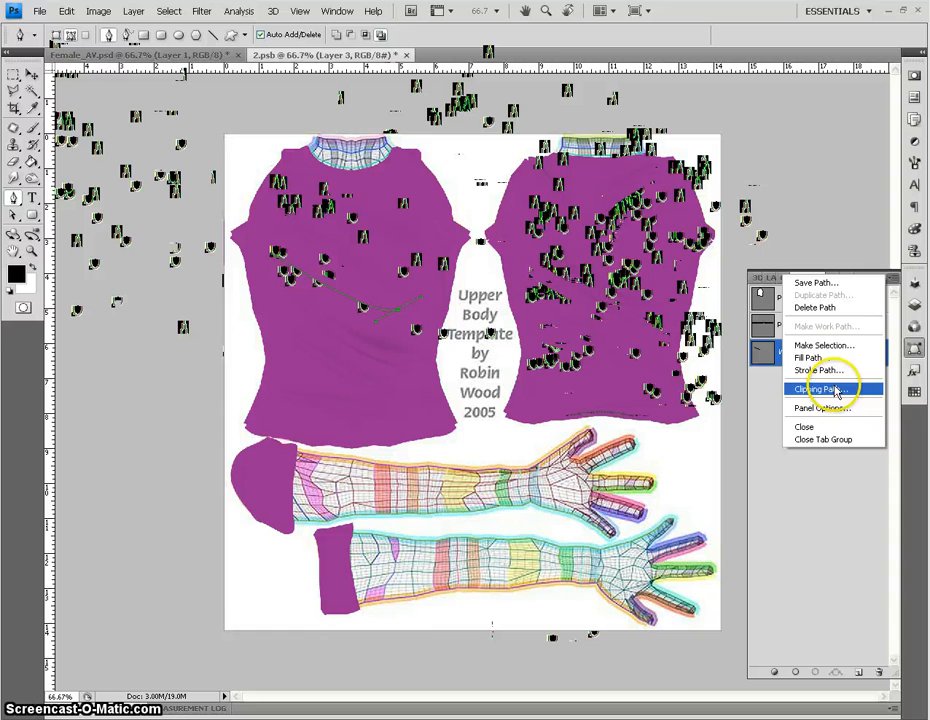
{"action": "left_click", "coordinate": [818, 370]}
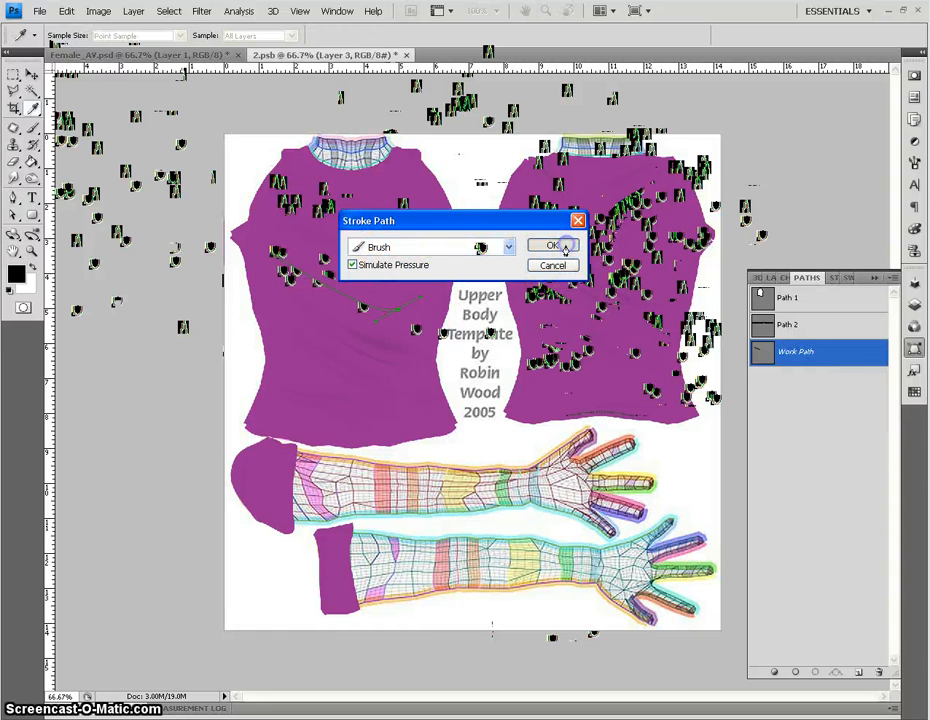
{"action": "left_click", "coordinate": [551, 246]}
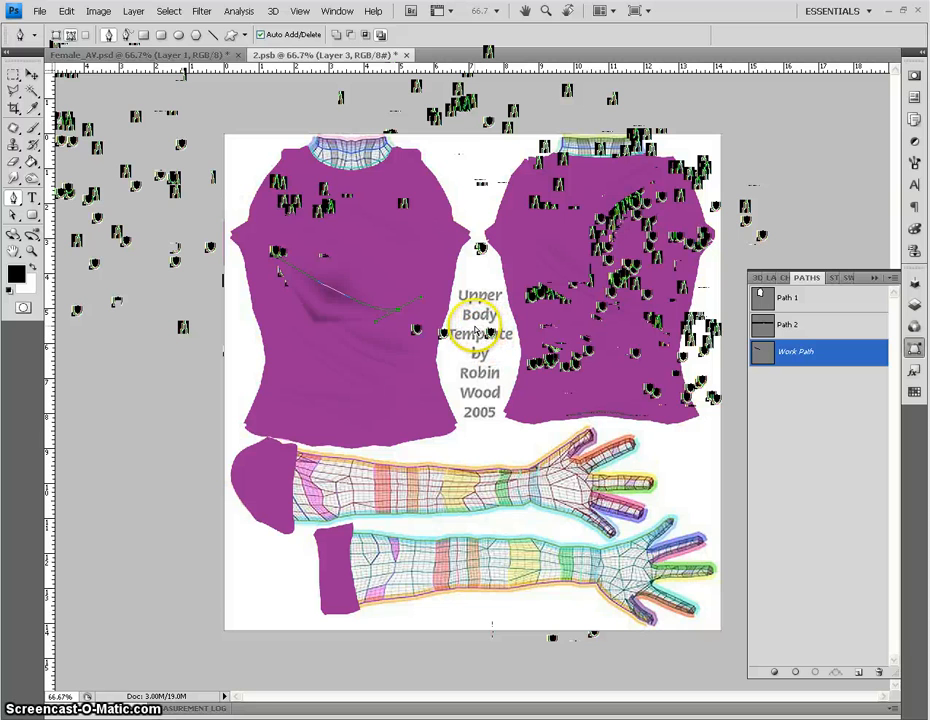
{"action": "mouse_move", "coordinate": [100, 195]}
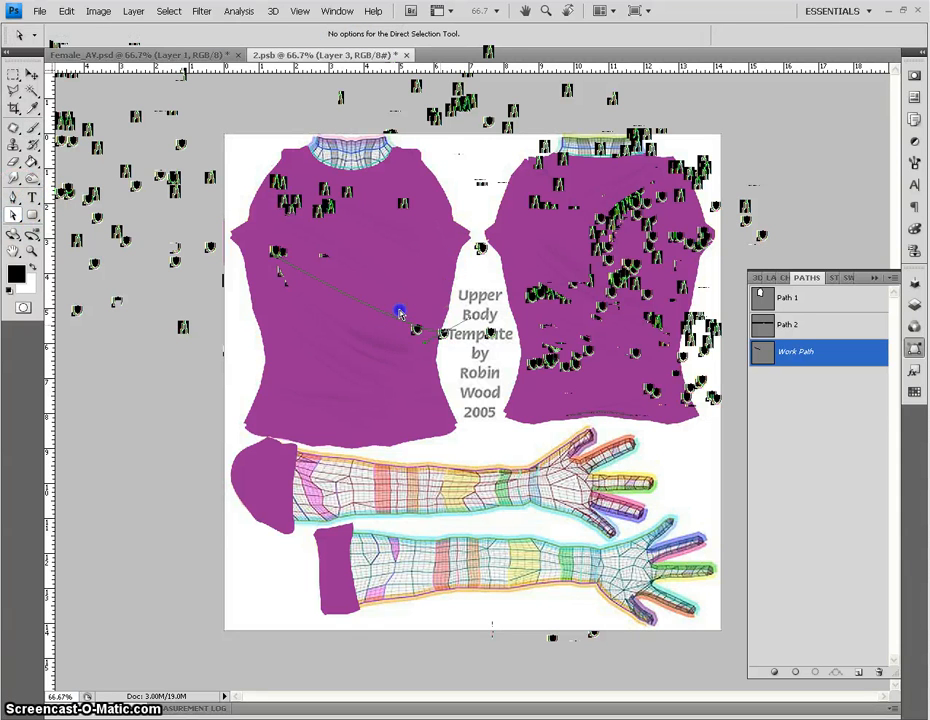
{"action": "left_click_drag", "start_coordinate": [398, 312], "coordinate": [490, 360]}
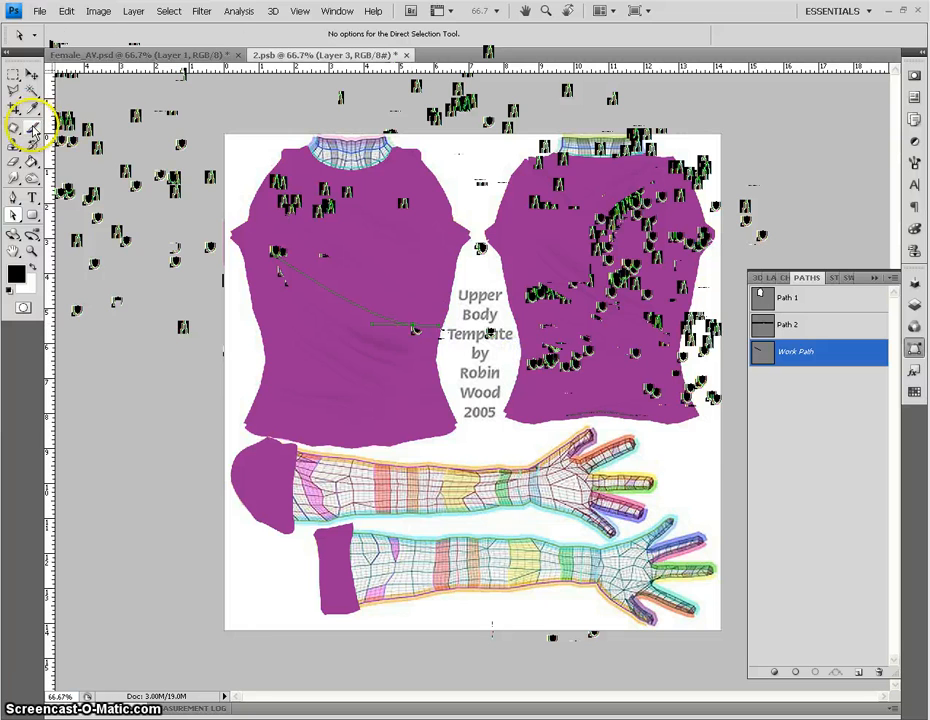
{"action": "left_click", "coordinate": [31, 128]}
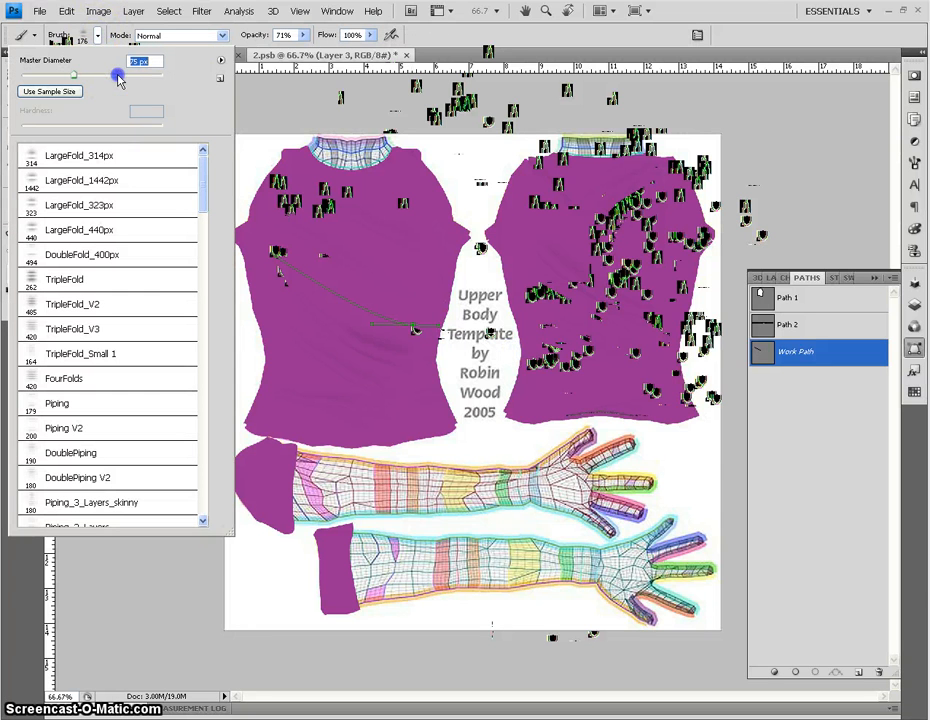
Shrink the fold brush and stroke the reshaped path twice for more chest wrinkles
{"action": "left_click_drag", "start_coordinate": [118, 75], "coordinate": [80, 75]}
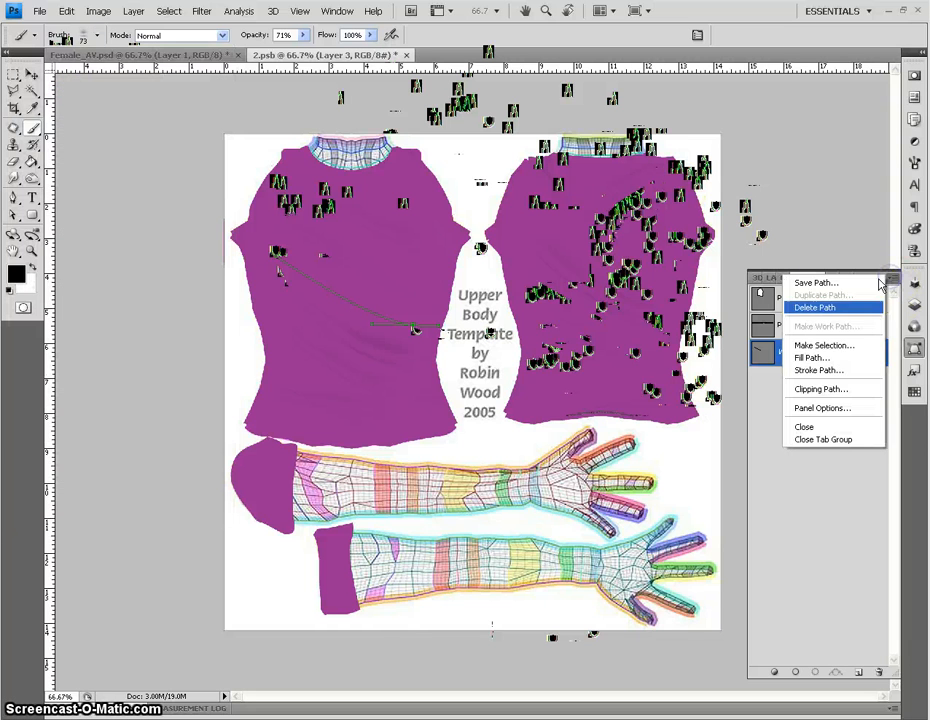
{"action": "left_click", "coordinate": [818, 370]}
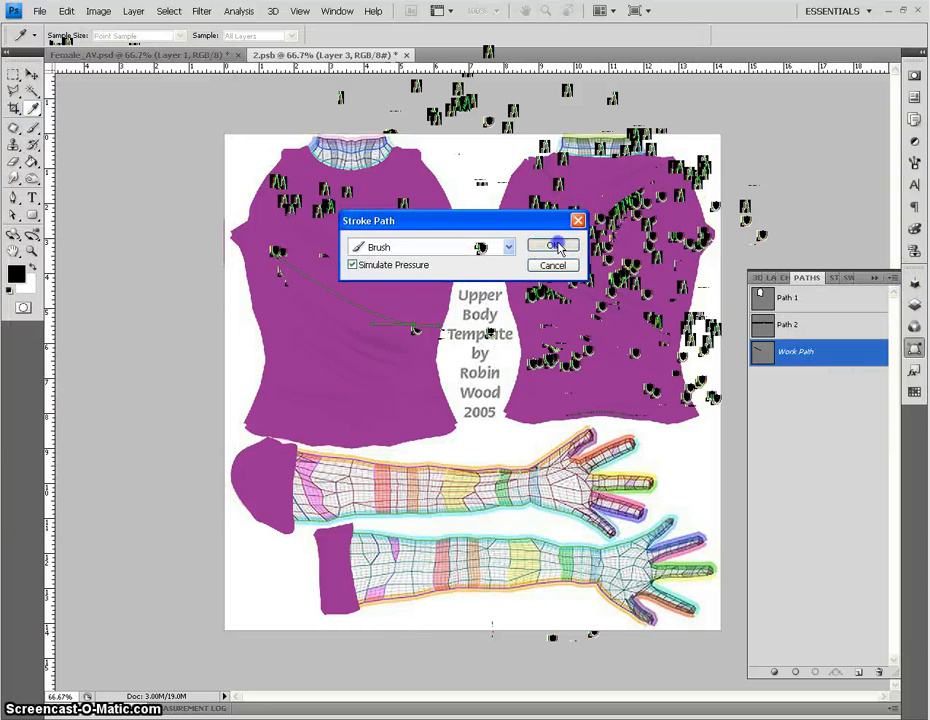
{"action": "left_click", "coordinate": [554, 247]}
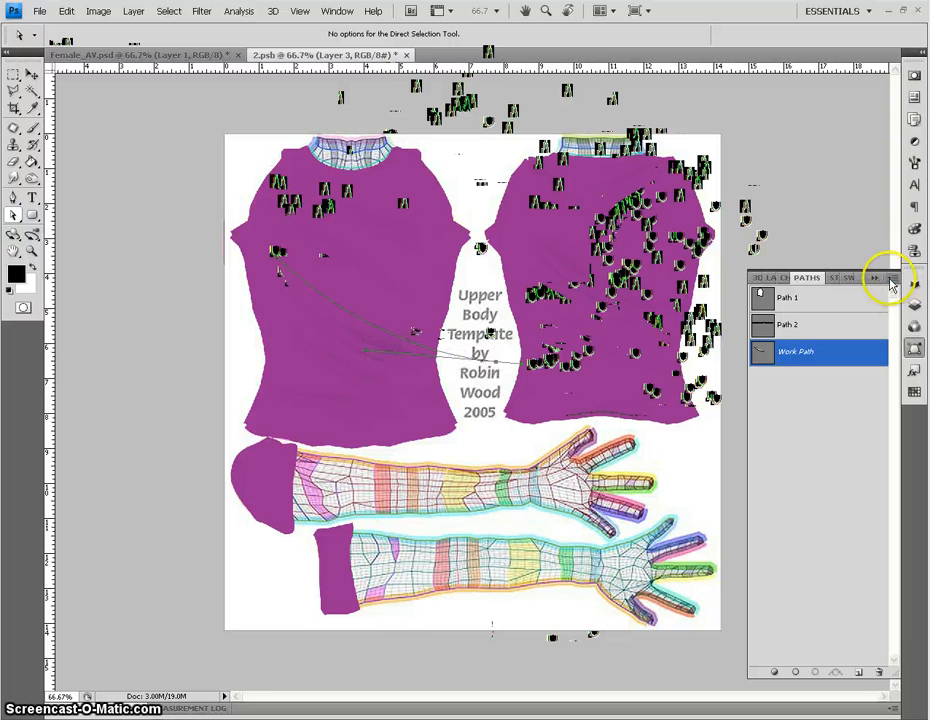
{"action": "left_click", "coordinate": [888, 278]}
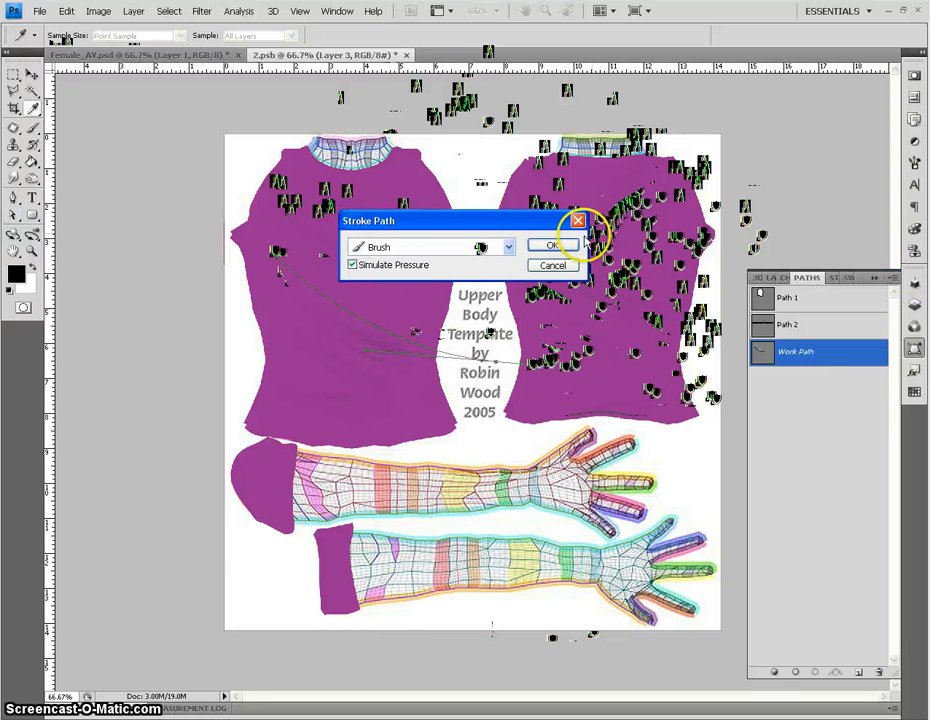
{"action": "left_click", "coordinate": [553, 246]}
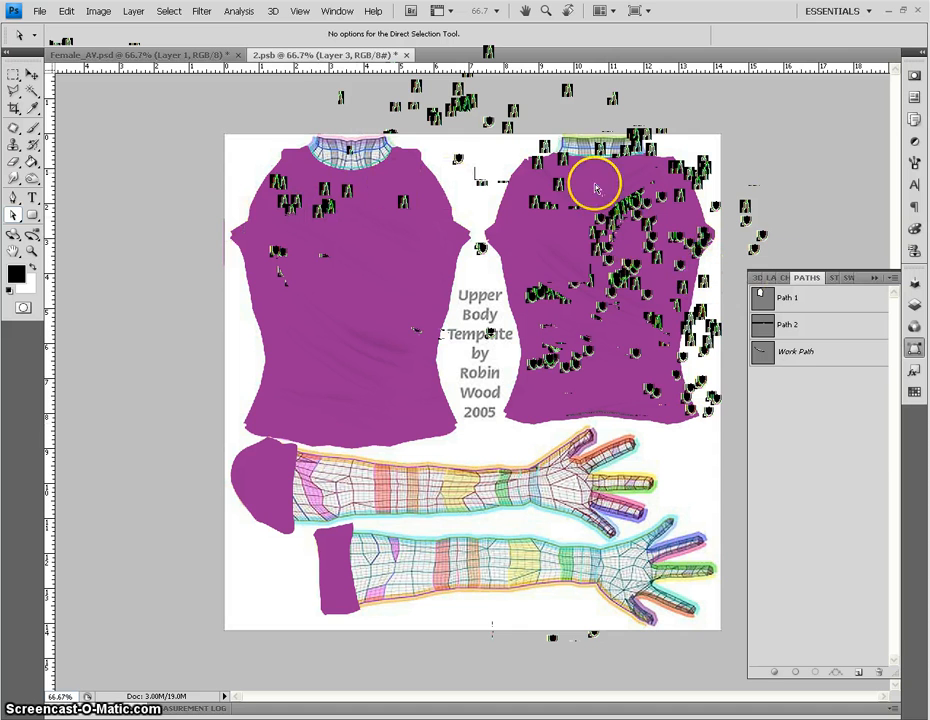
{"action": "left_click", "coordinate": [763, 277]}
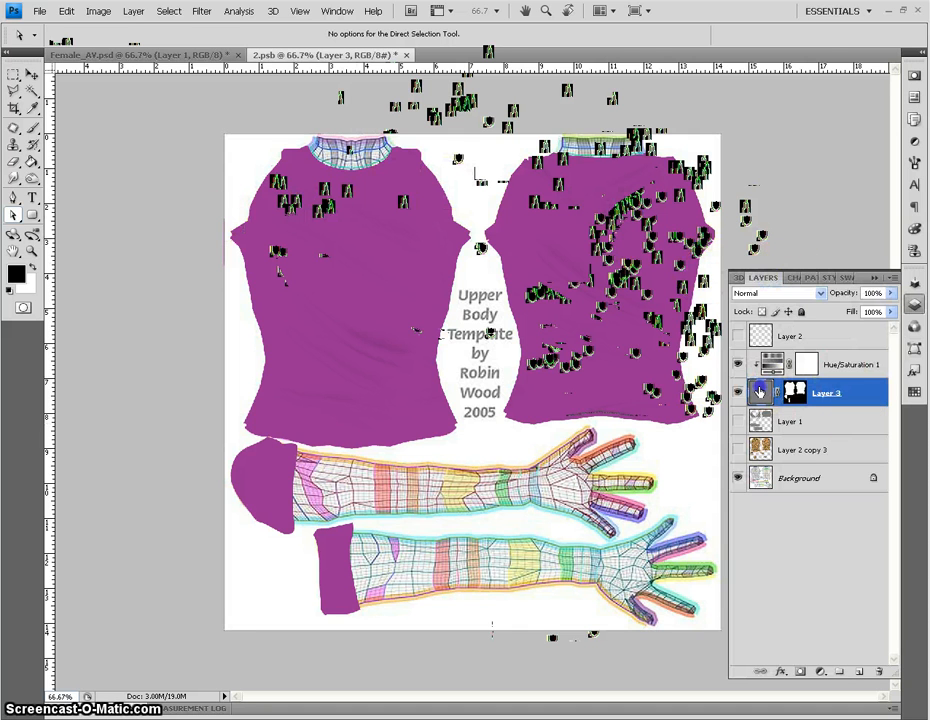
Select Layer 3 and bring up the Adjustments panel
{"action": "left_click", "coordinate": [760, 392]}
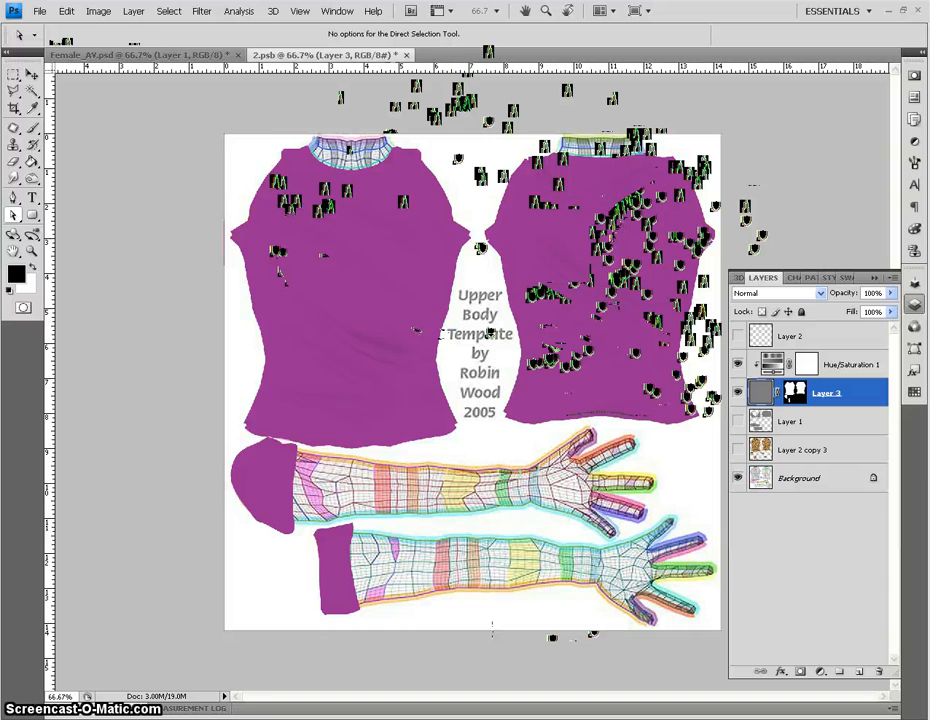
{"action": "left_click", "coordinate": [133, 11]}
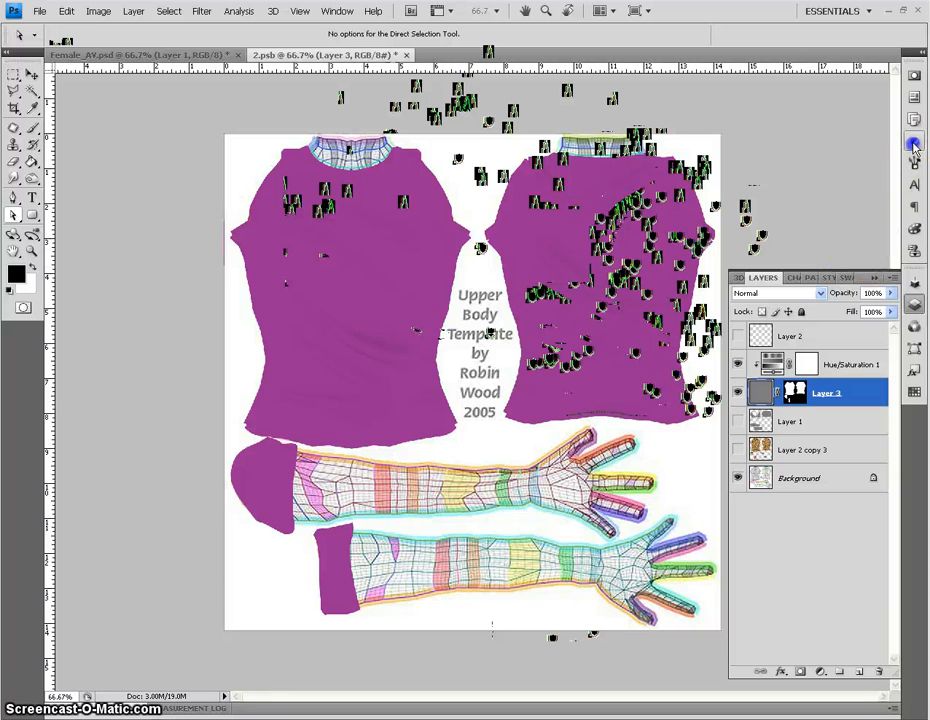
{"action": "left_click", "coordinate": [913, 141]}
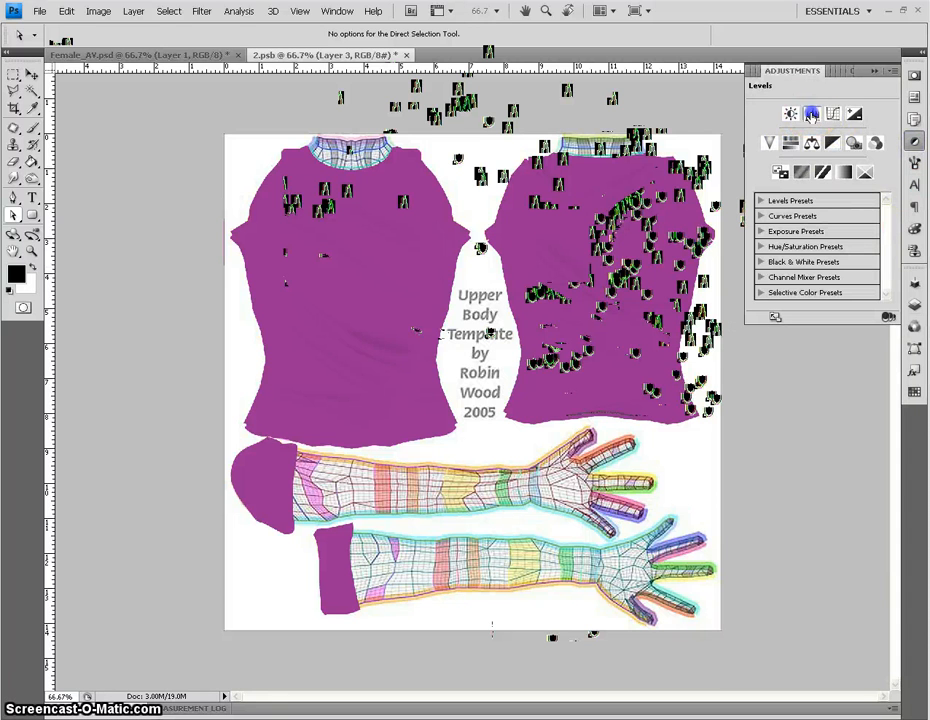
Add a Levels adjustment with inputs 32 and 213 and darker midtones to deepen folds
{"action": "left_click", "coordinate": [811, 113]}
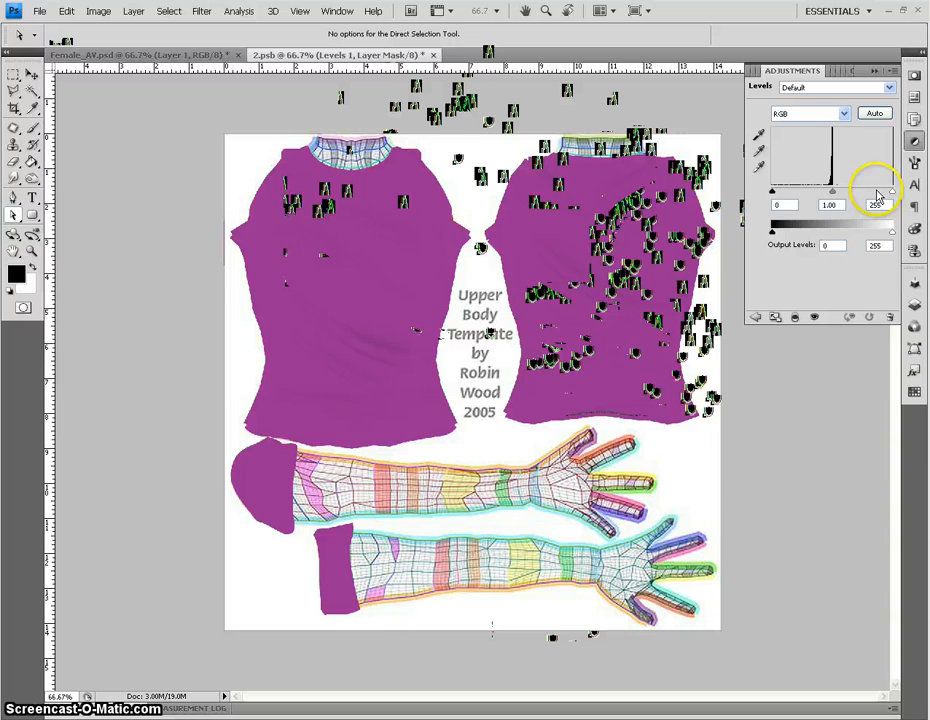
{"action": "left_click_drag", "start_coordinate": [772, 191], "coordinate": [772, 191]}
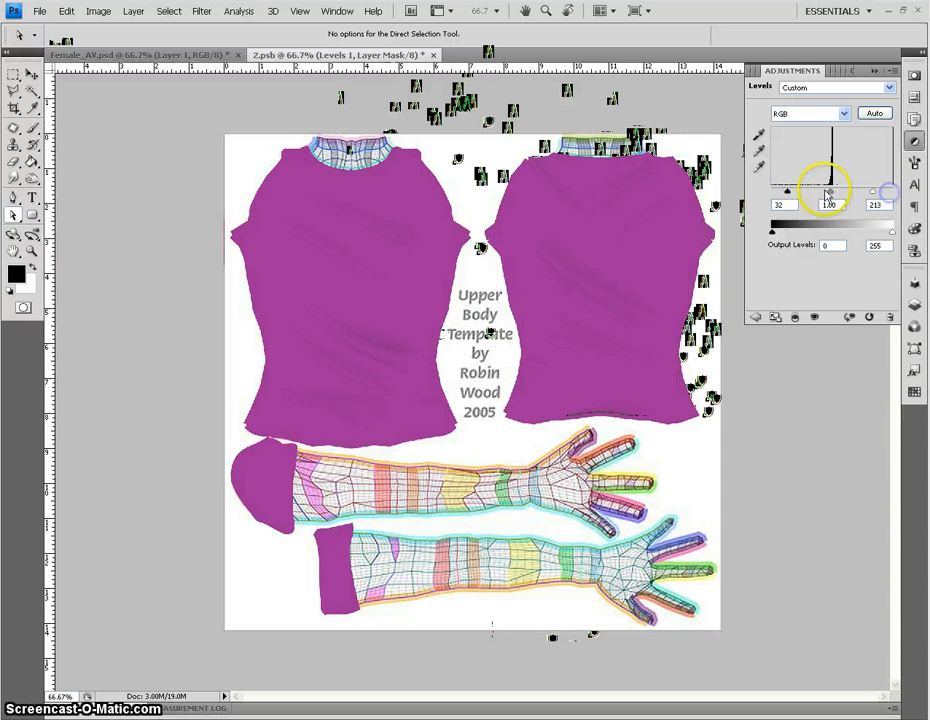
{"action": "left_click_drag", "start_coordinate": [828, 191], "coordinate": [830, 191]}
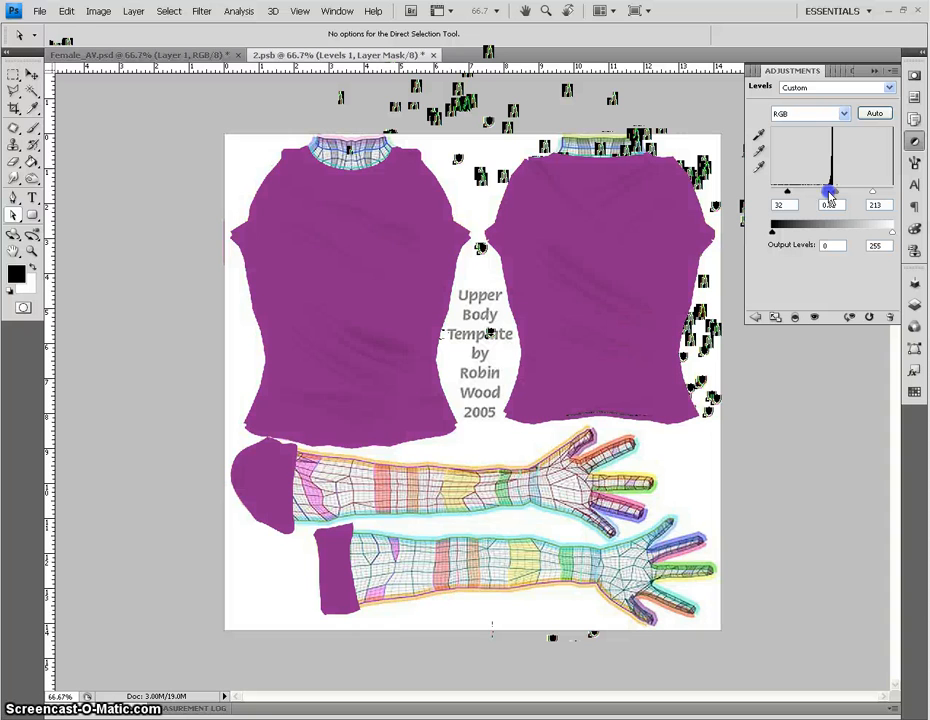
{"action": "left_click_drag", "start_coordinate": [830, 191], "coordinate": [790, 191]}
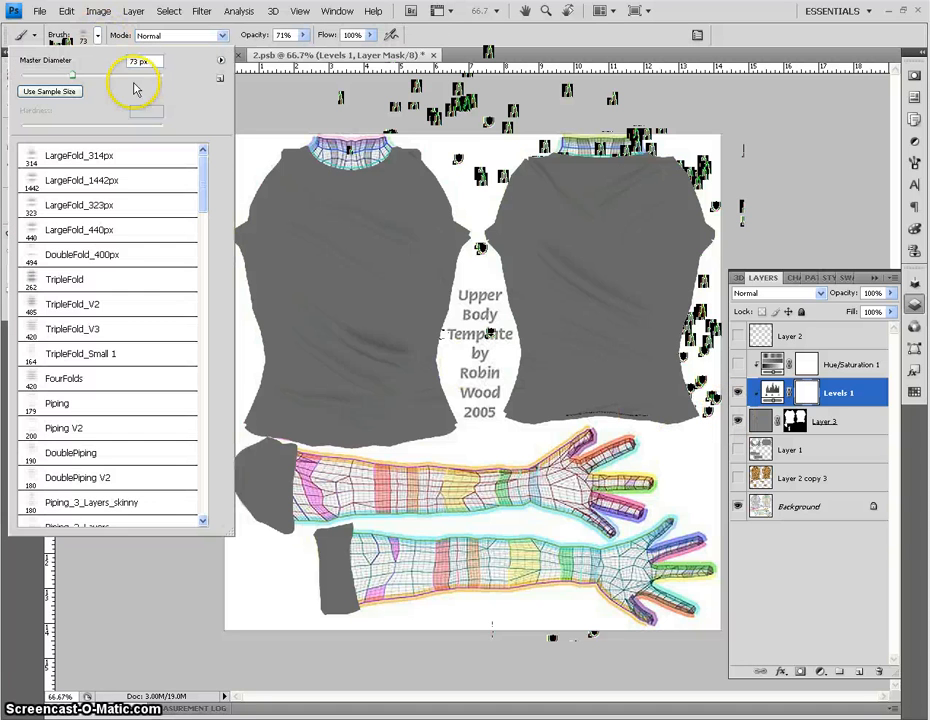
Pick the 17-pixel Soft Round brush and switch to the Dodge tool
{"action": "scroll", "scroll_direction": "down", "scroll_amount": 3}
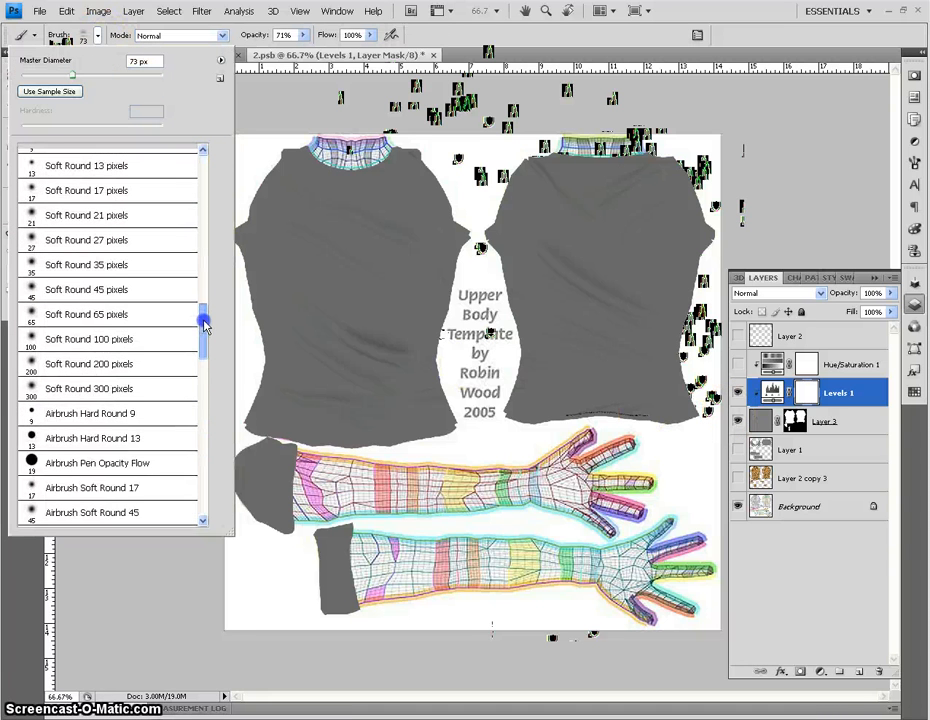
{"action": "left_click", "coordinate": [86, 284]}
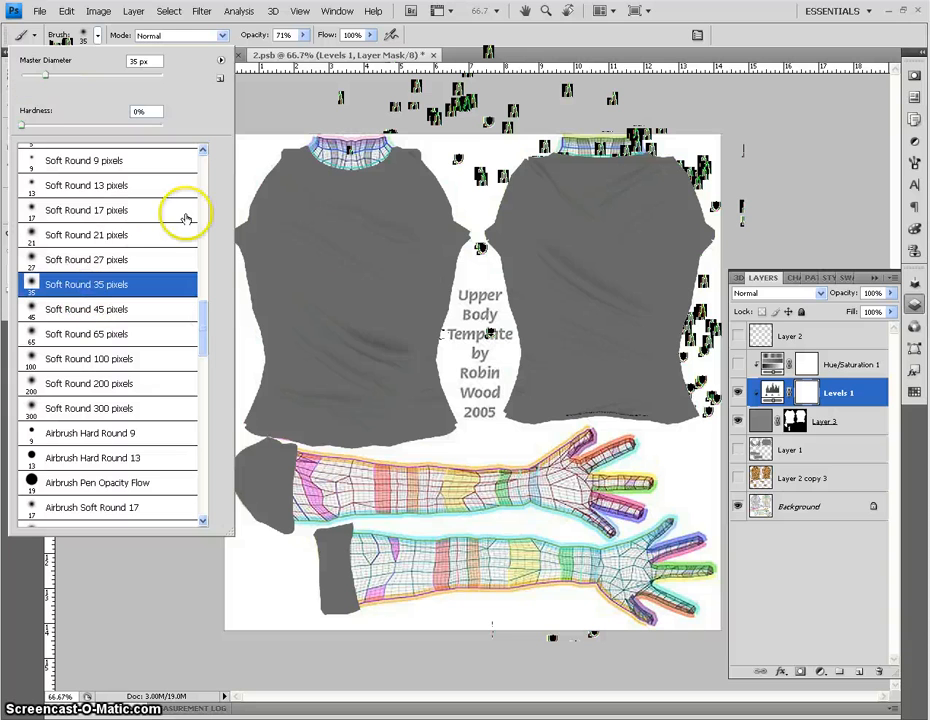
{"action": "left_click", "coordinate": [86, 210]}
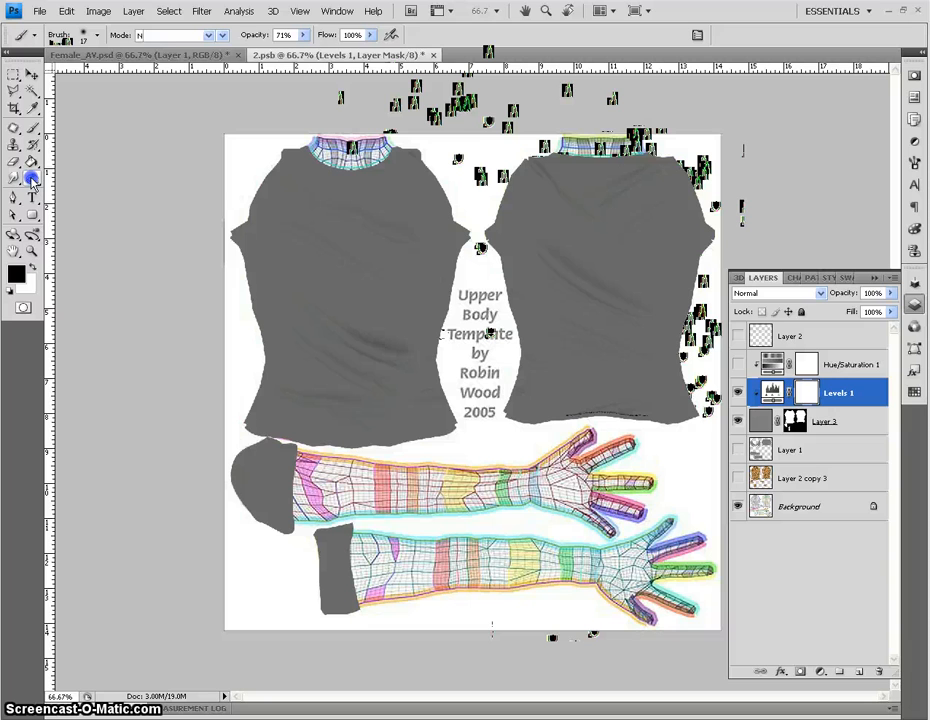
{"action": "left_click", "coordinate": [31, 178]}
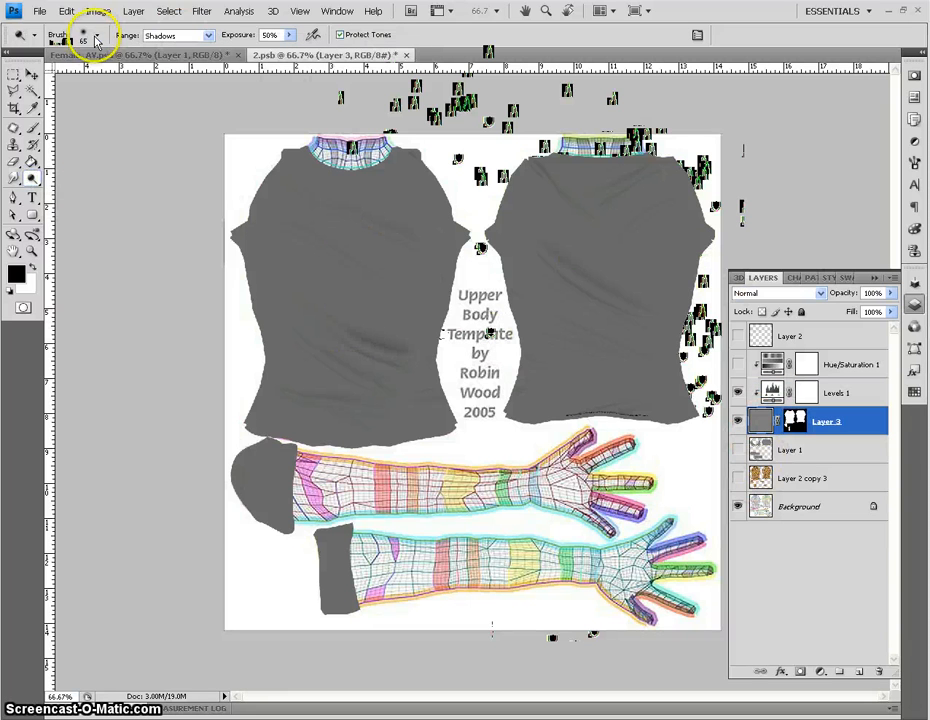
Set the Dodge brush size for highlighting the shirt front's wrinkle folds
{"action": "left_click", "coordinate": [63, 34]}
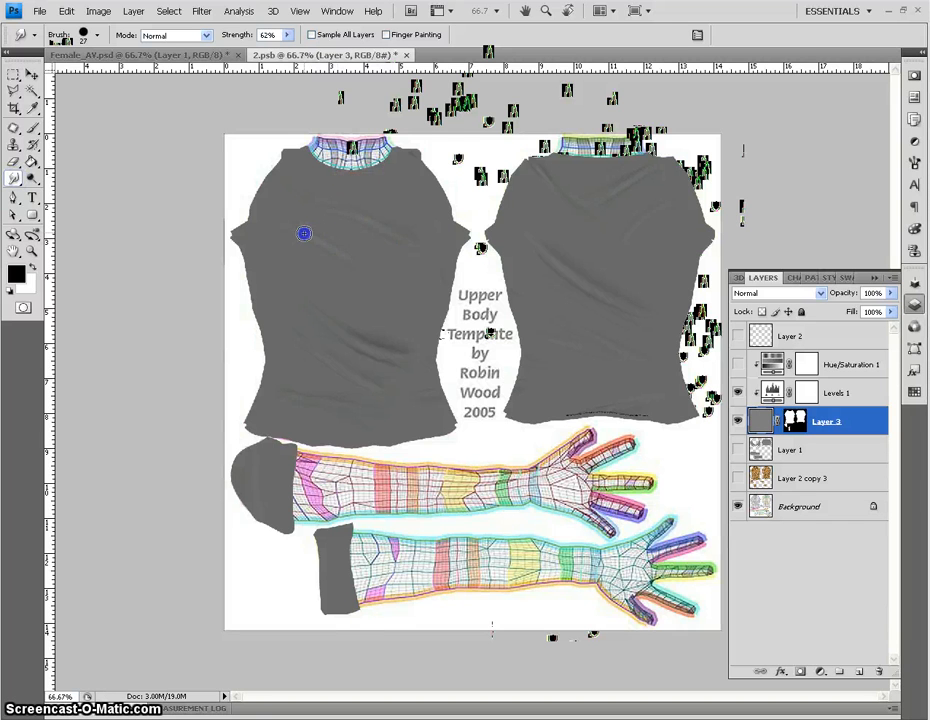
{"action": "mouse_move", "coordinate": [329, 255]}
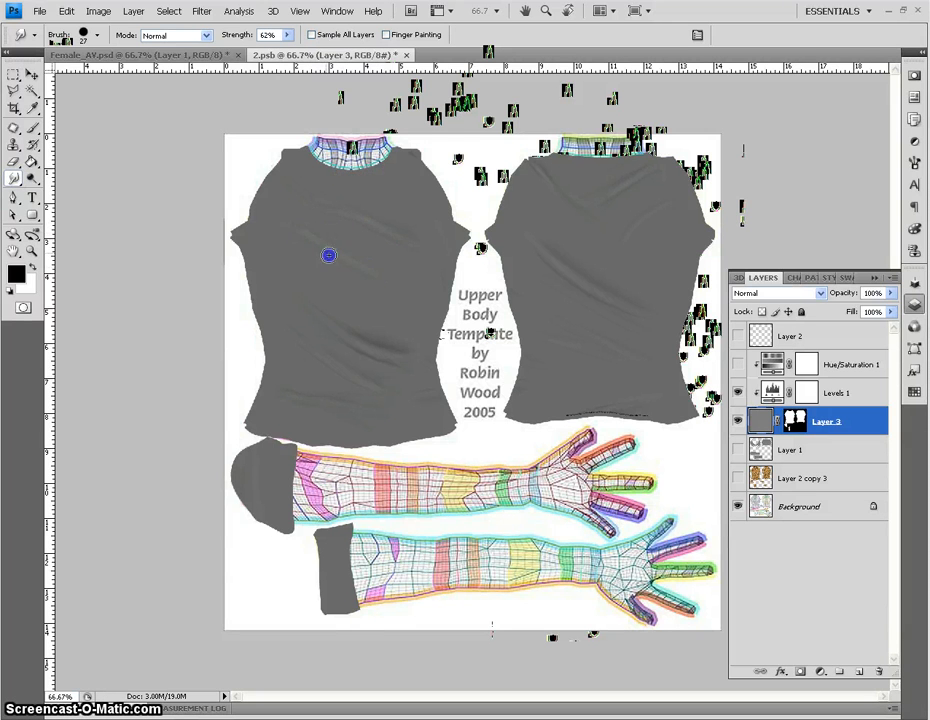
{"action": "mouse_move", "coordinate": [304, 219]}
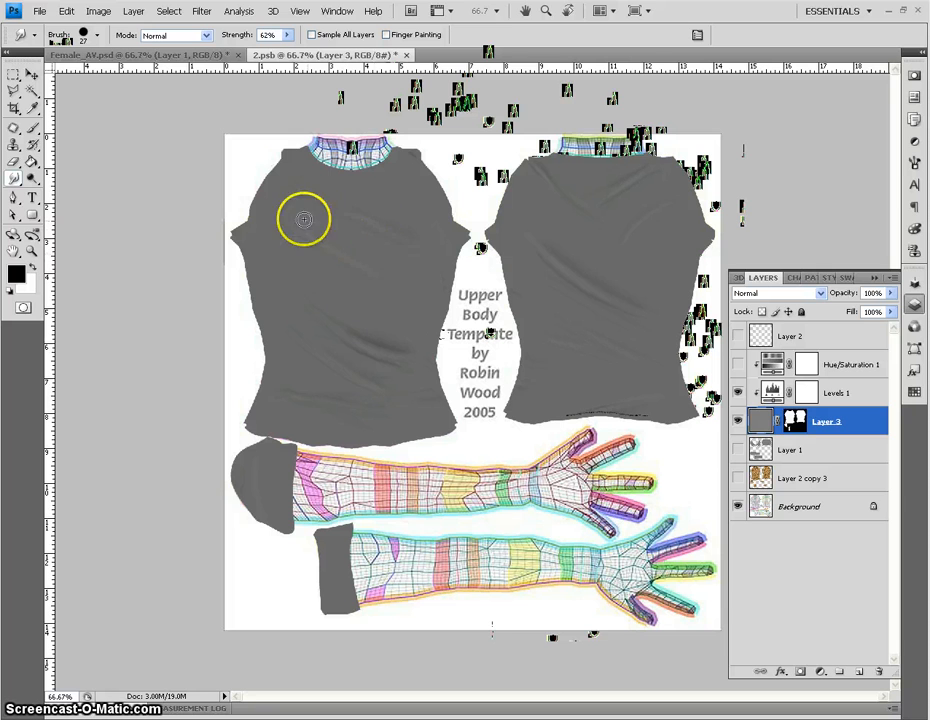